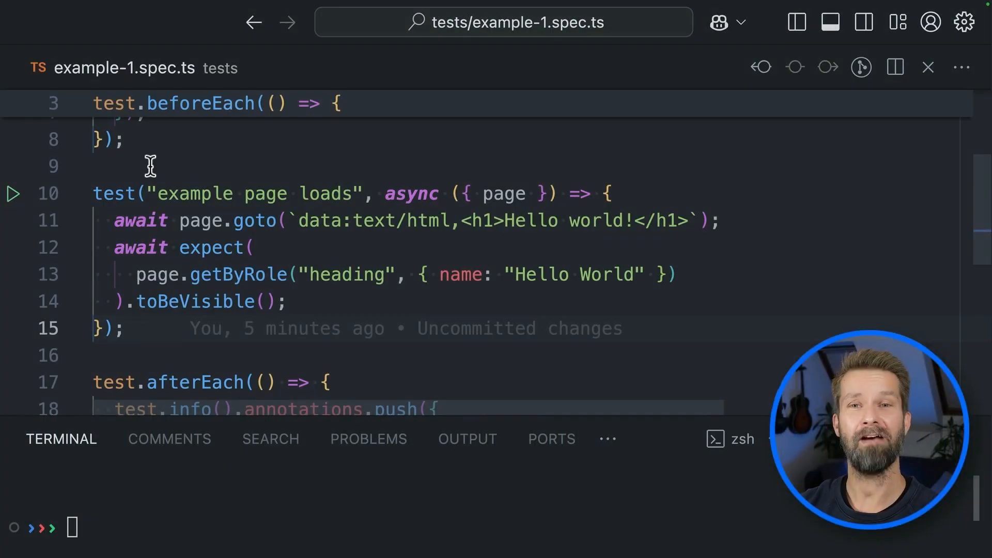
{"action": "mouse_move", "coordinate": [148, 266]}
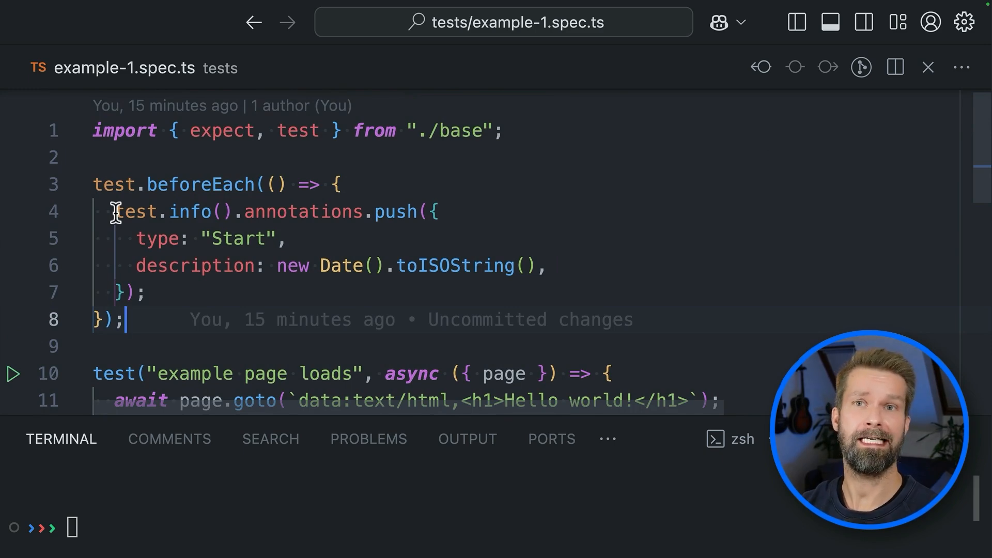
- Review the Start annotation code in beforeEach, then run npx playwright test in the terminal
{"action": "left_click_drag", "start_coordinate": [117, 211], "coordinate": [149, 265]}
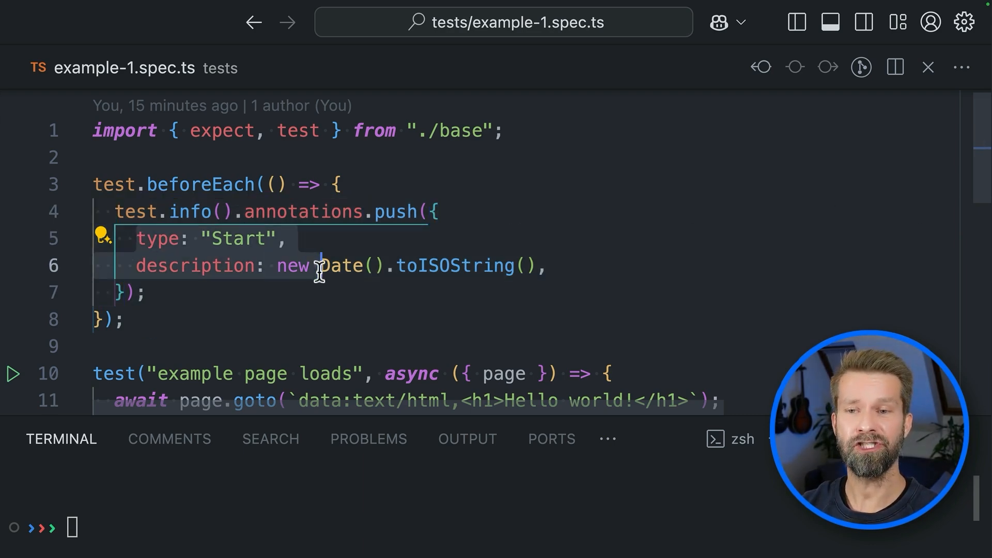
{"action": "scroll", "scroll_direction": "down", "scroll_amount": 3}
{"action": "type", "text": "npx pla"}
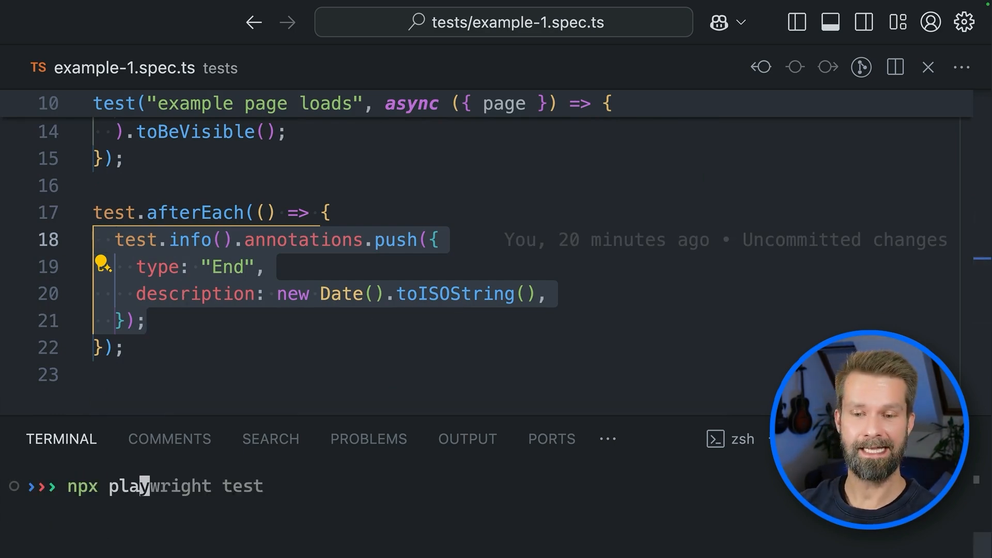
{"action": "key", "text": "enter"}
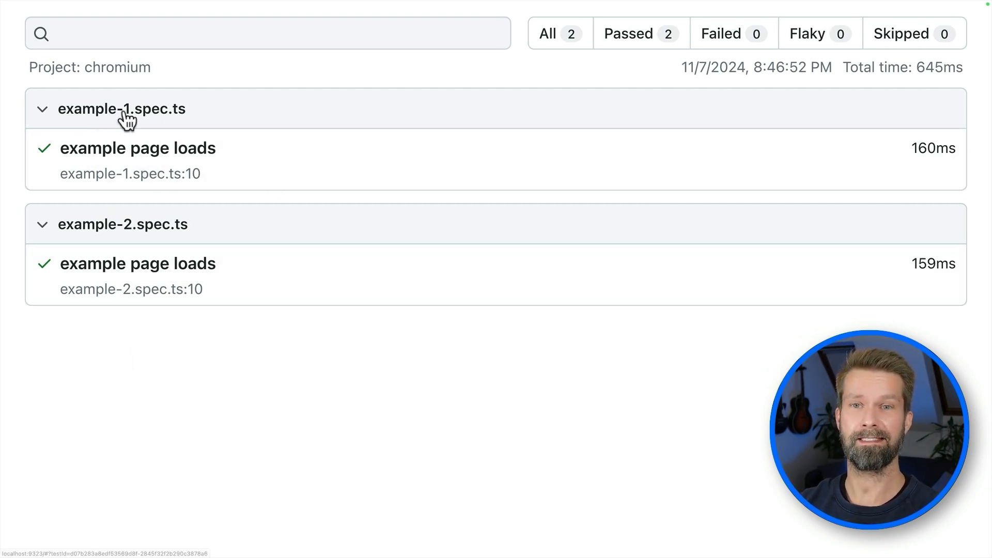
- Inspect example-1's report details: Start and End annotations and the expanded Before Hooks
{"action": "left_click", "coordinate": [137, 148]}
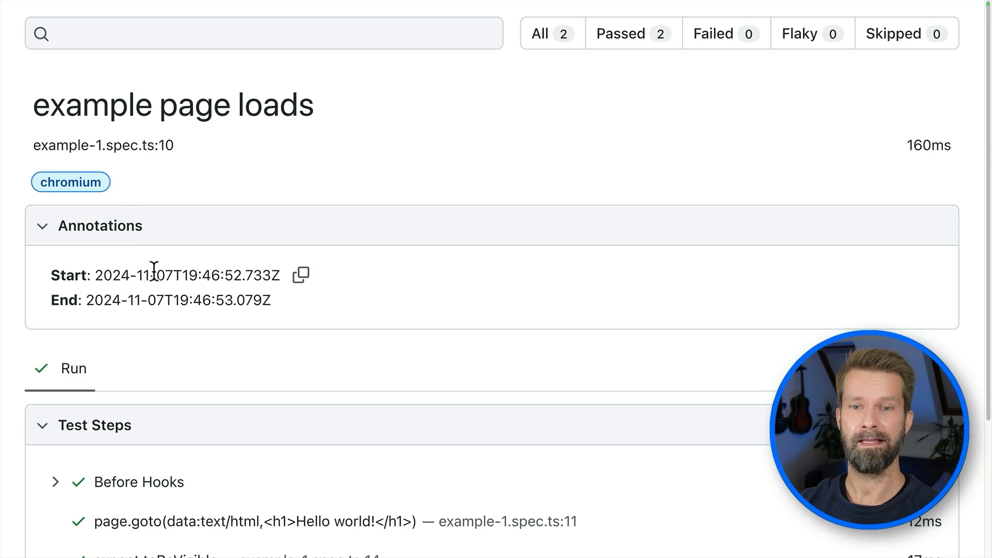
{"action": "scroll", "scroll_direction": "down", "scroll_amount": 3}
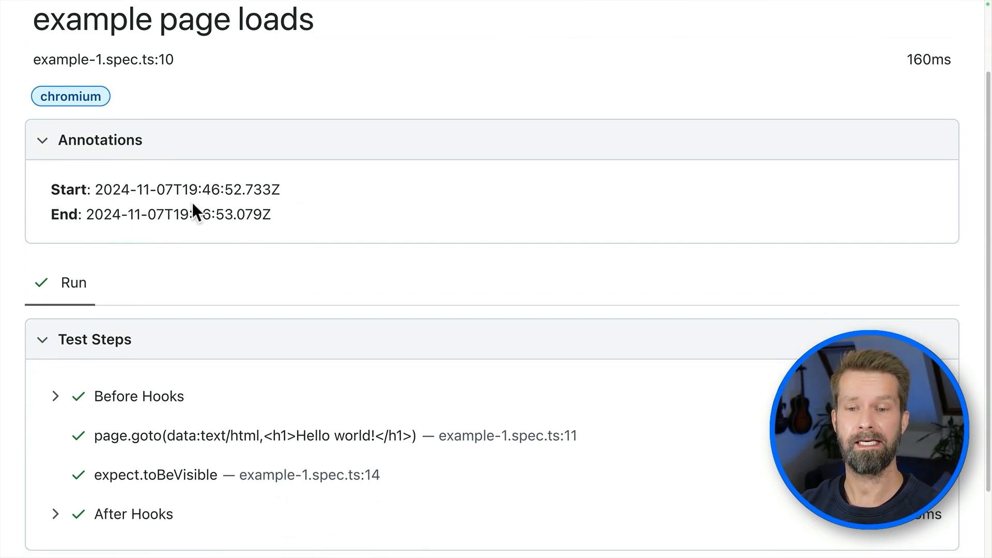
{"action": "scroll", "scroll_direction": "down", "scroll_amount": 3}
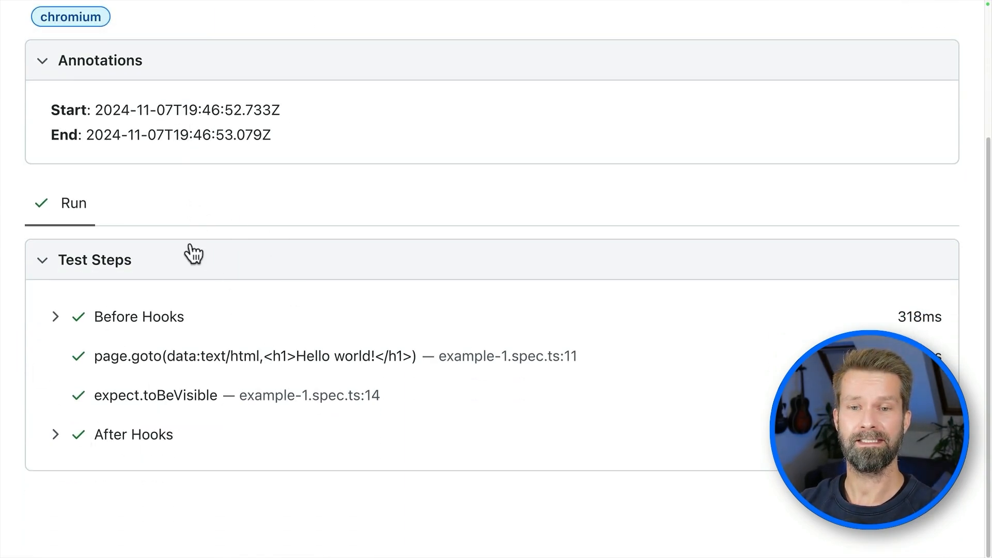
{"action": "left_click", "coordinate": [54, 316]}
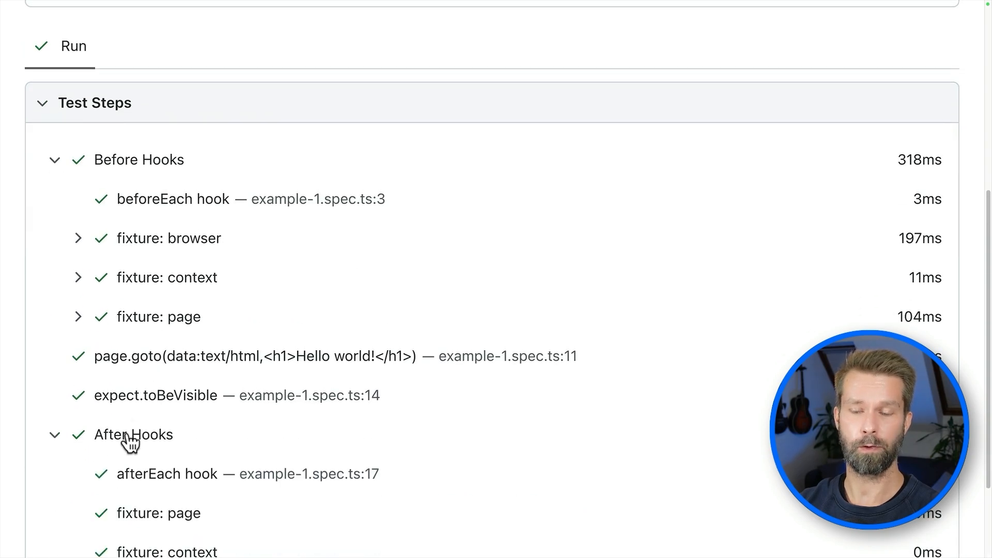
{"action": "scroll", "scroll_direction": "down", "scroll_amount": 3}
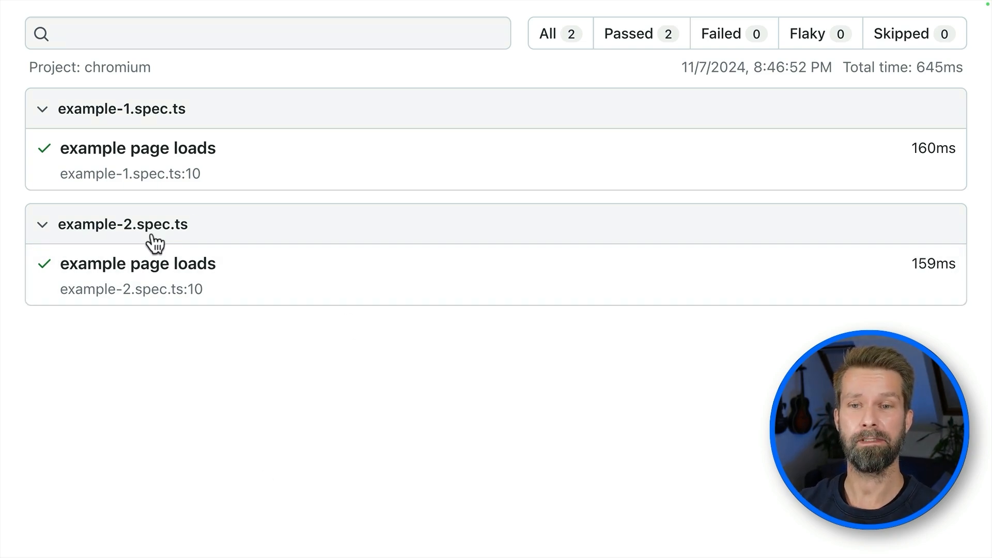
- Inspect example-2's report details with its After Hooks steps expanded
{"action": "left_click", "coordinate": [137, 264]}
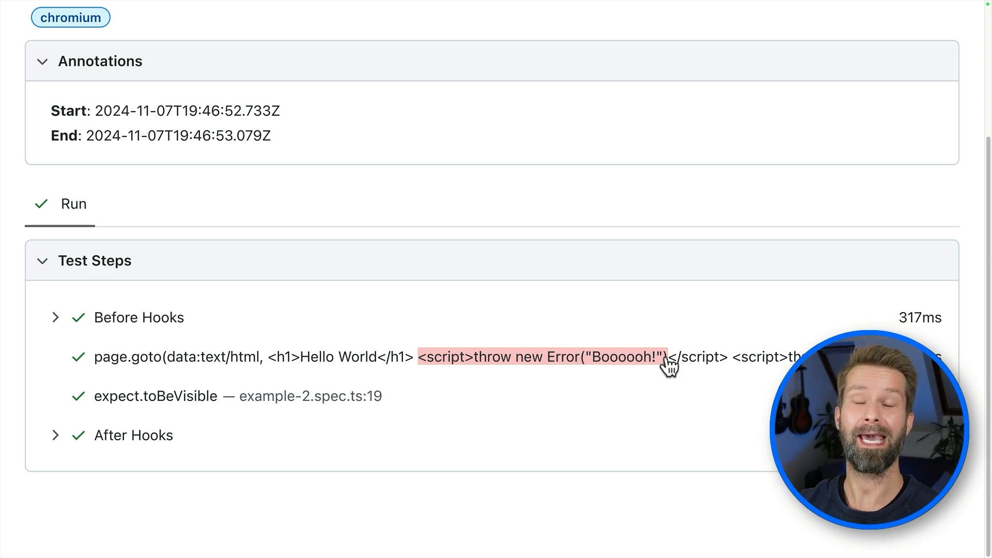
{"action": "left_click", "coordinate": [55, 435]}
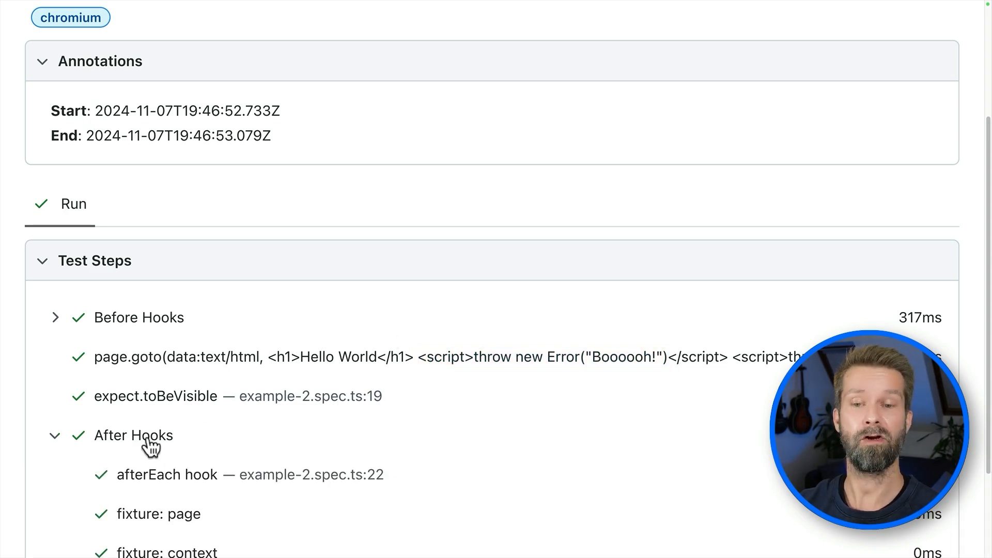
{"action": "left_click", "coordinate": [54, 317]}
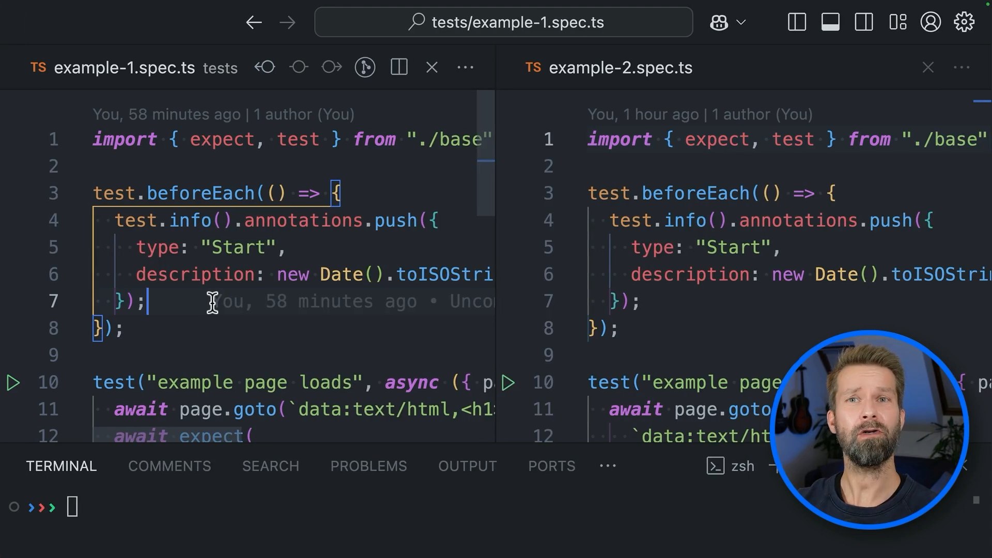
{"action": "mouse_move", "coordinate": [131, 331]}
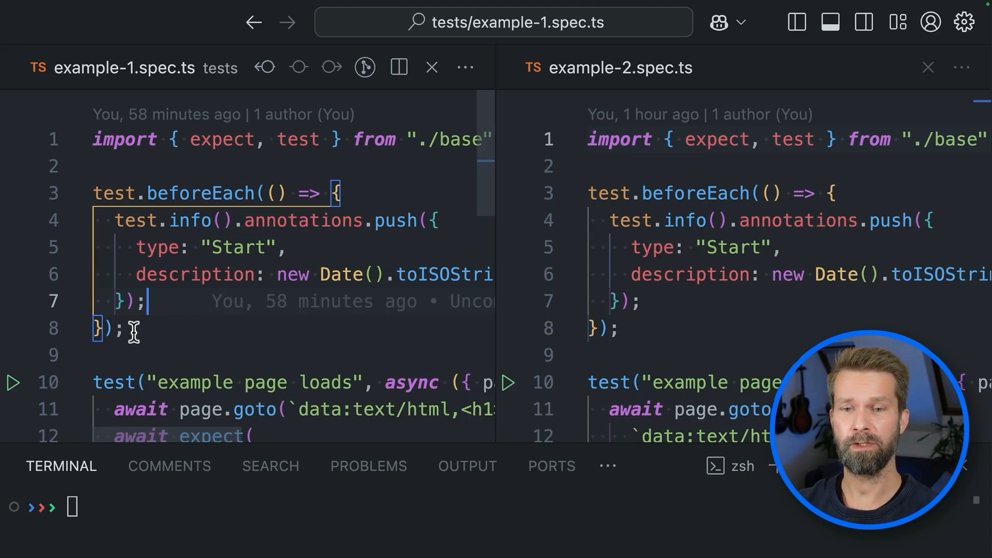
- Compare the two specs' duplicated beforeEach hooks, then follow the './base' import into base.ts
{"action": "scroll", "scroll_direction": "down", "scroll_amount": 3}
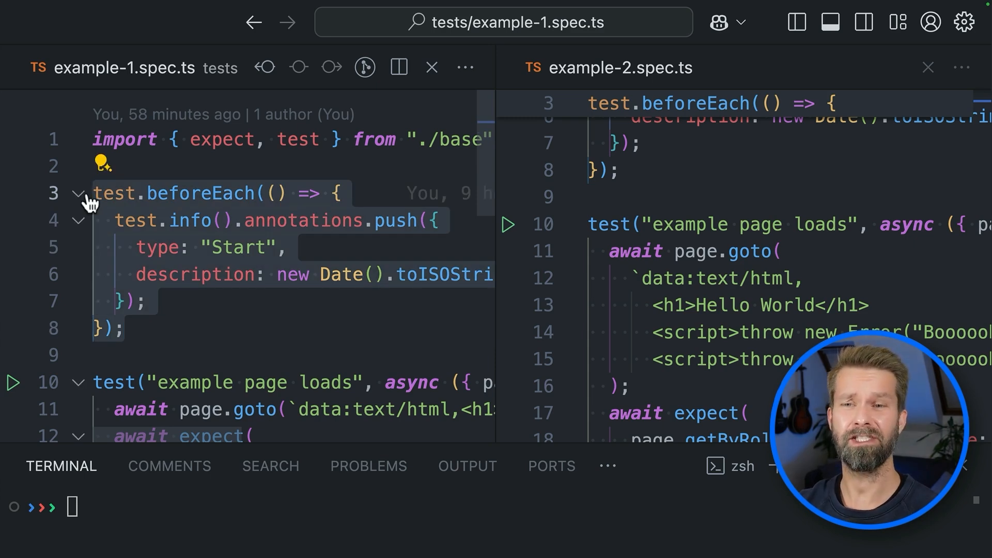
{"action": "mouse_move", "coordinate": [78, 202]}
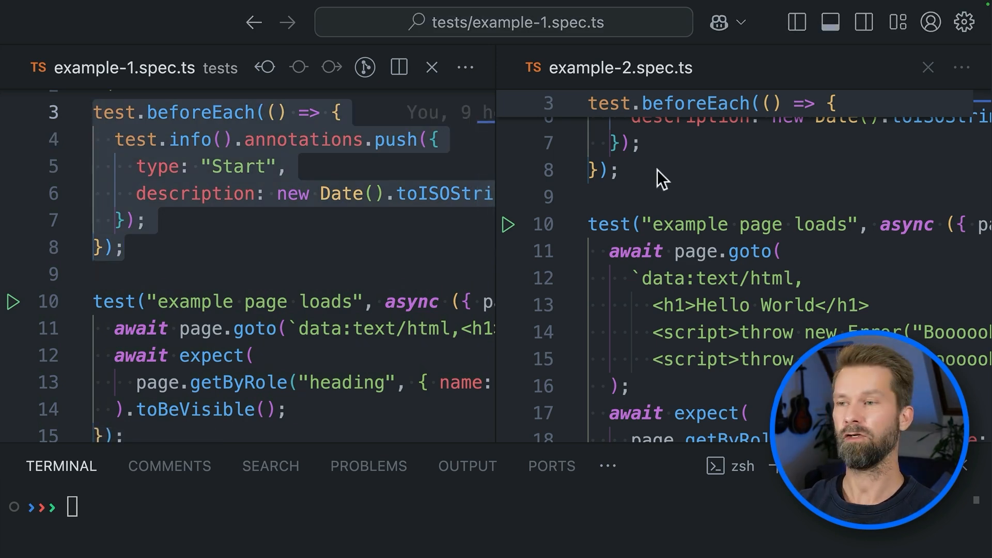
{"action": "left_click", "coordinate": [928, 68]}
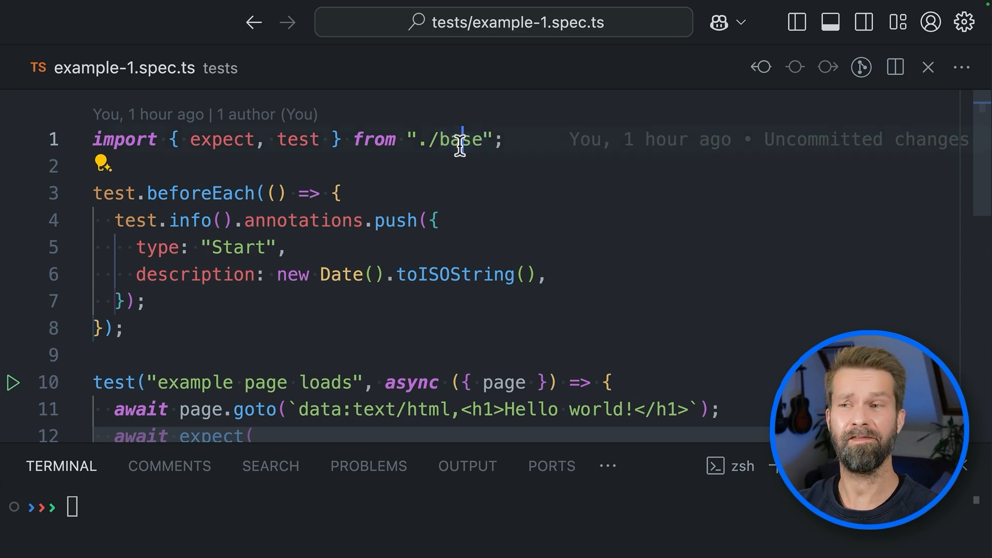
{"action": "double_click", "coordinate": [460, 140]}
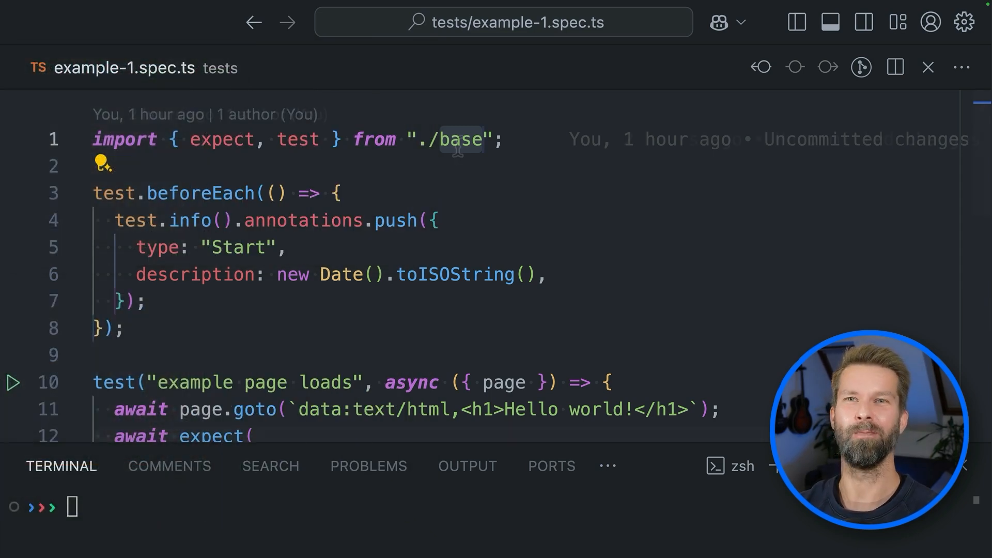
{"action": "left_click", "coordinate": [460, 140]}
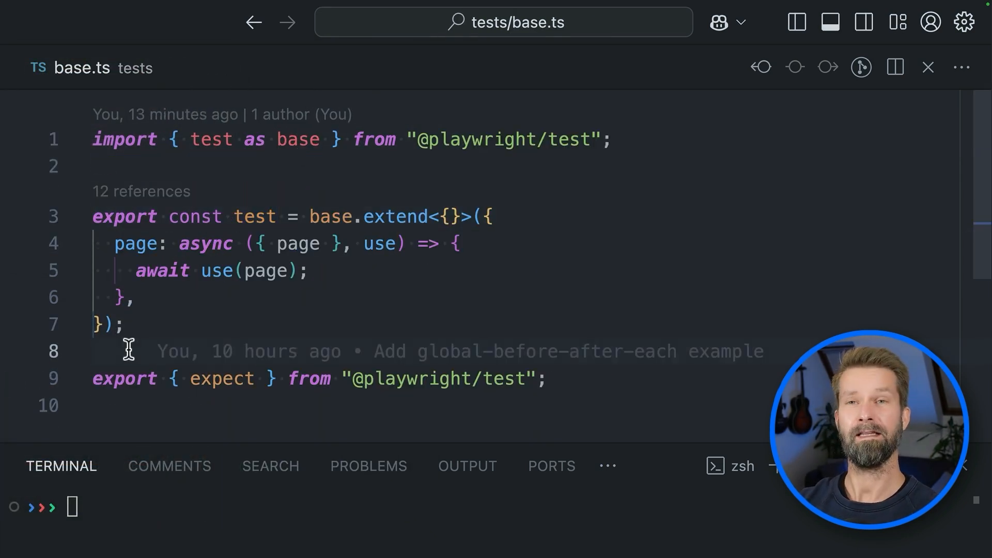
- Walk through the page fixture in base.ts, then switch to example-2.spec.ts without its beforeEach hook
{"action": "double_click", "coordinate": [210, 139]}
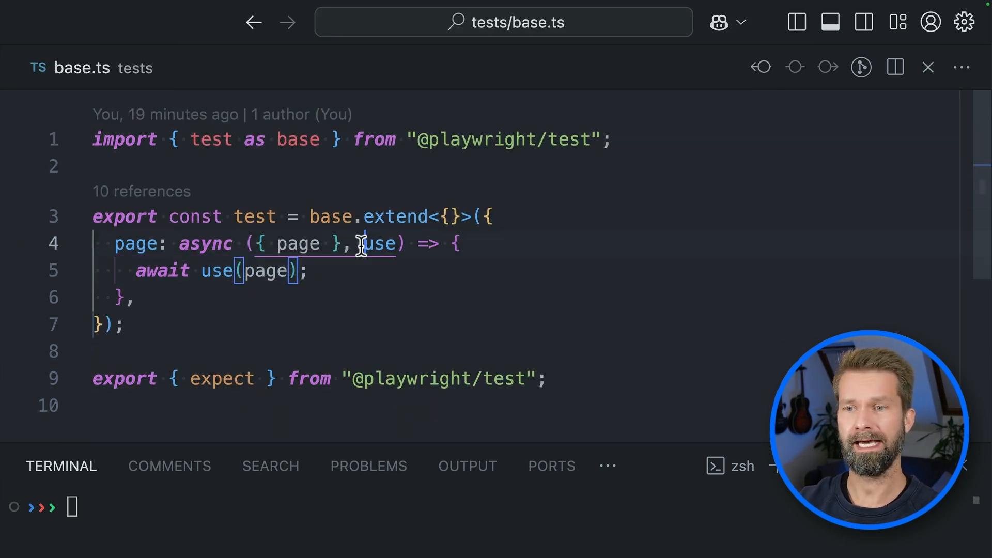
{"action": "key", "text": "Enter"}
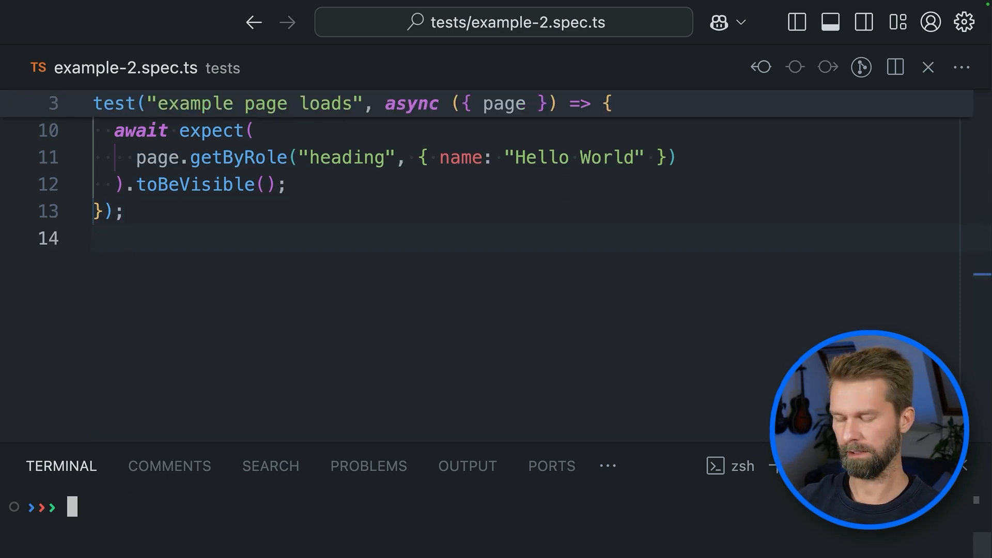
- Run npx playwright test and reconfirm example-1's Start and End annotations and Before Hooks in the report
{"action": "type", "text": "npx playwright test"}
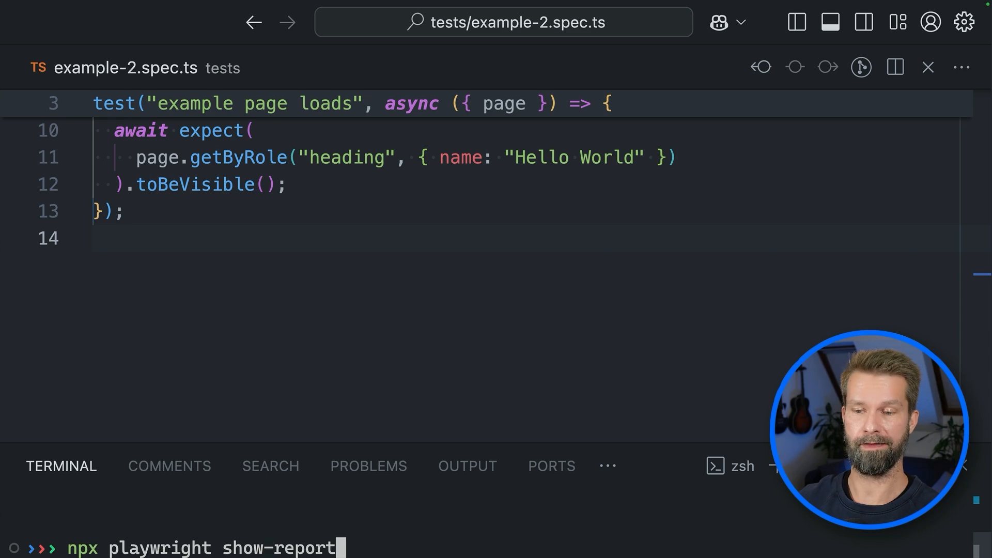
{"action": "key", "text": "enter"}
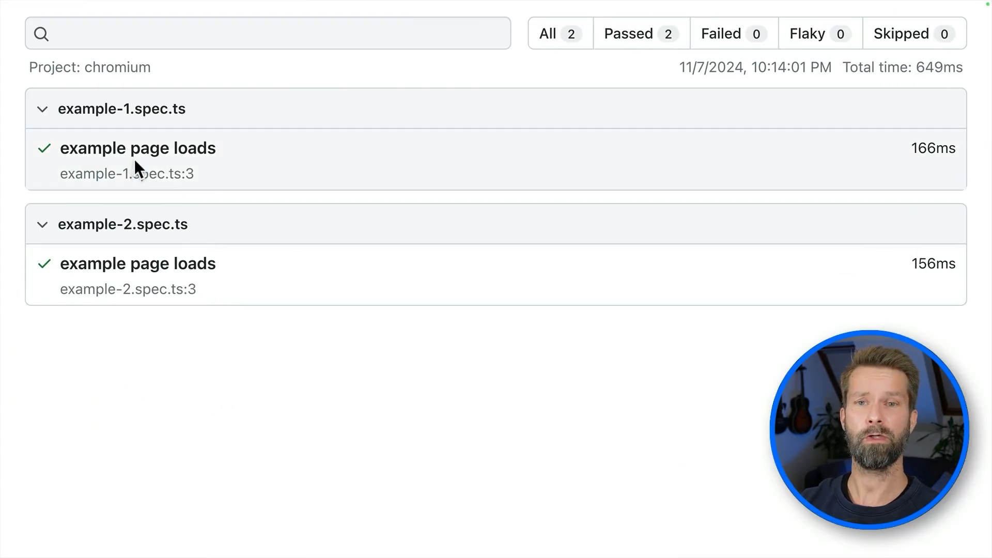
{"action": "left_click", "coordinate": [137, 147]}
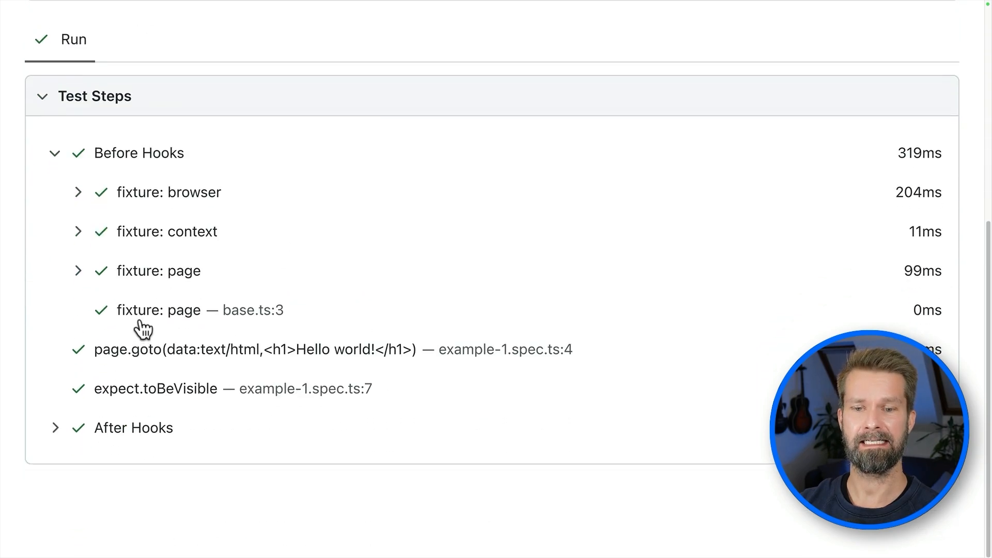
{"action": "left_click", "coordinate": [54, 427]}
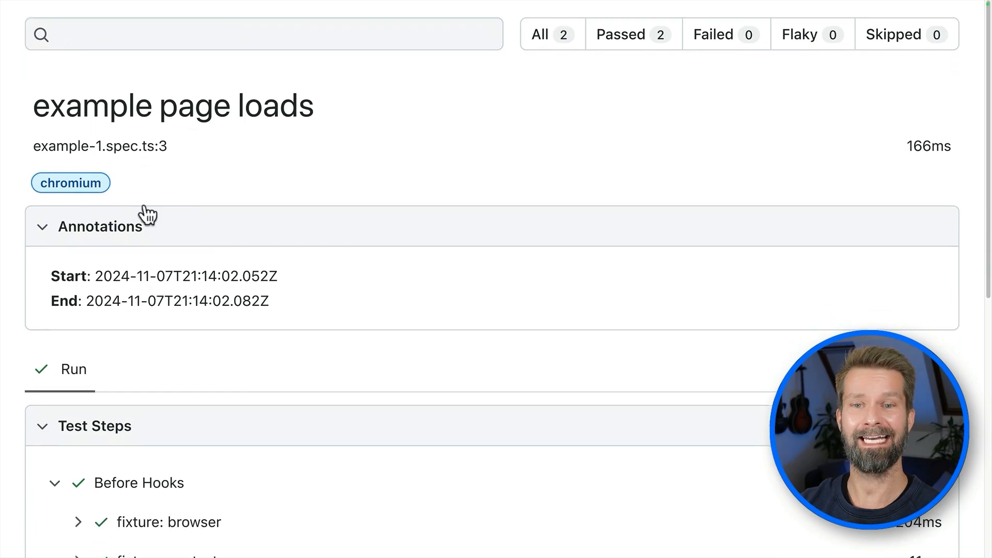
{"action": "scroll", "scroll_direction": "down", "scroll_amount": 3}
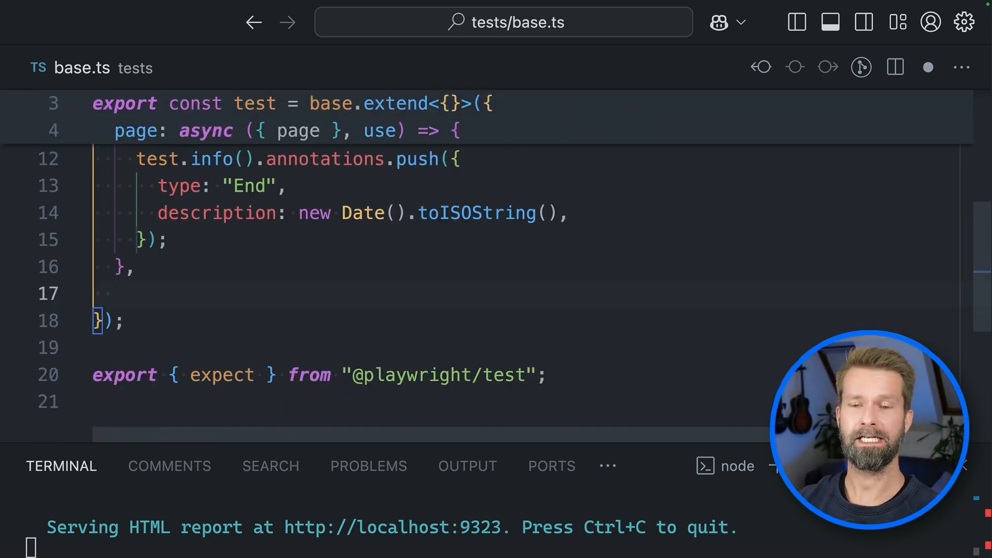
- Define an automatic timeLogger fixture in base.ts with async ({}, use), await use() and auto: true
{"action": "type", "text": "timeLoggers: async ({}, use) => {"}
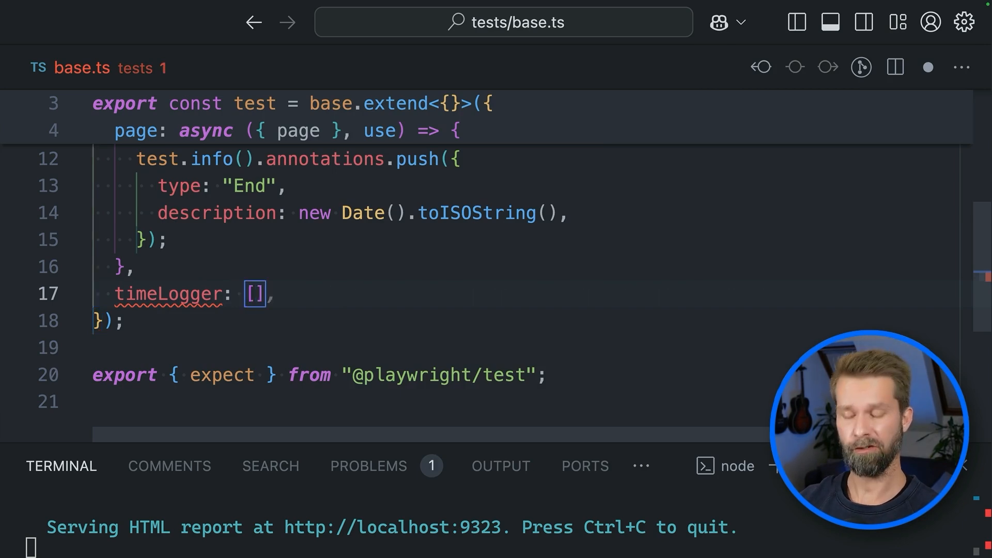
{"action": "type", "text": "async ({}, use) => {}"}
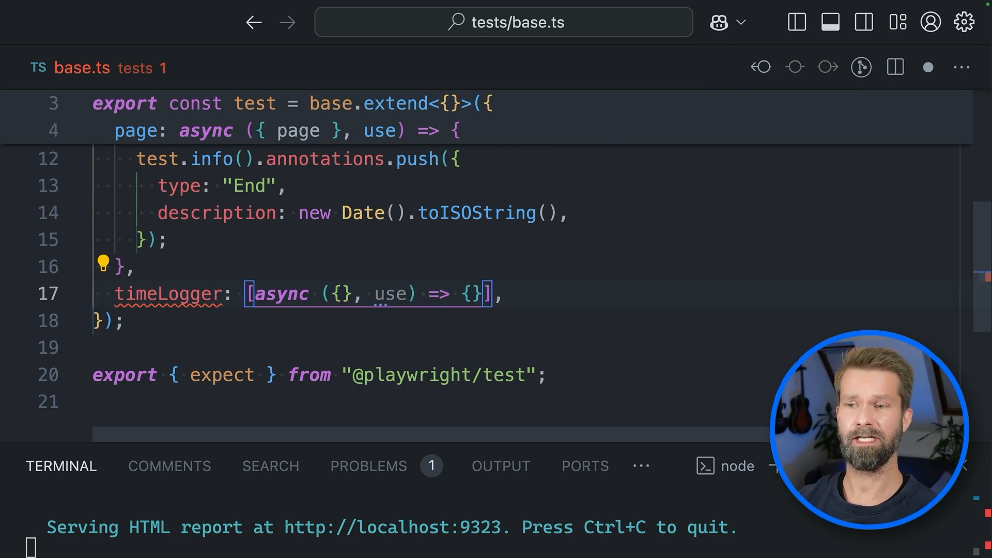
{"action": "type", "text": ", { scope: \"worker\" }"}
{"action": "type", "text": "as"}
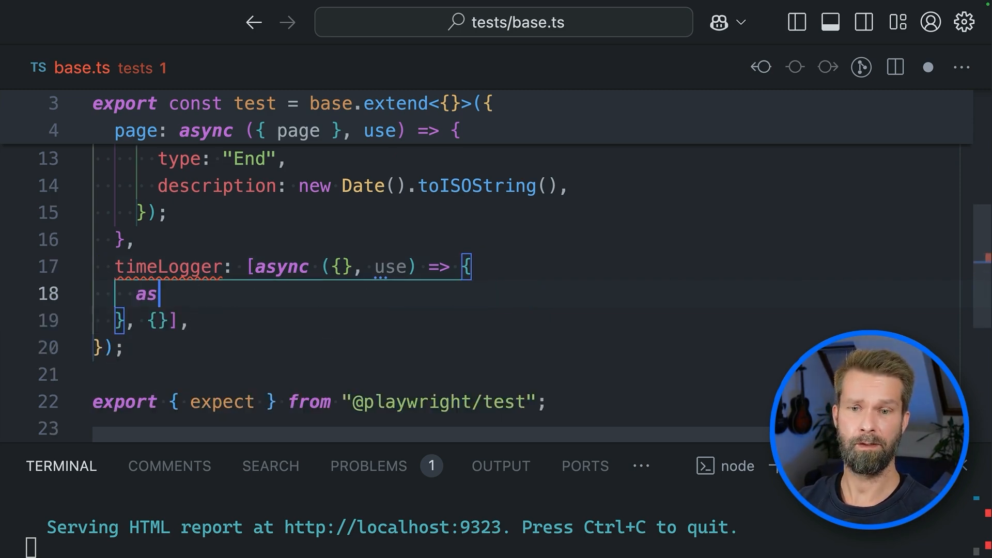
{"action": "type", "text": "wait use("}
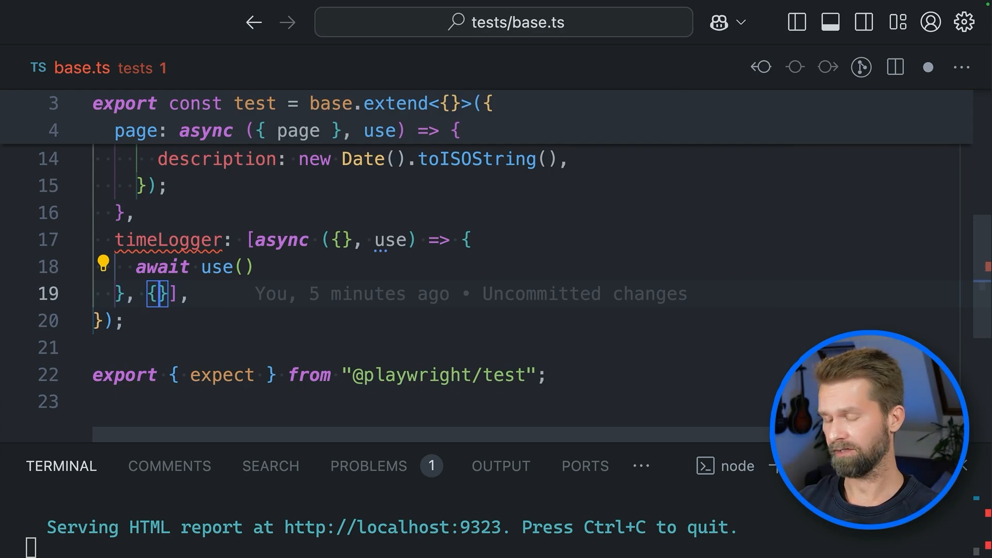
{"action": "type", "text": "auto: true"}
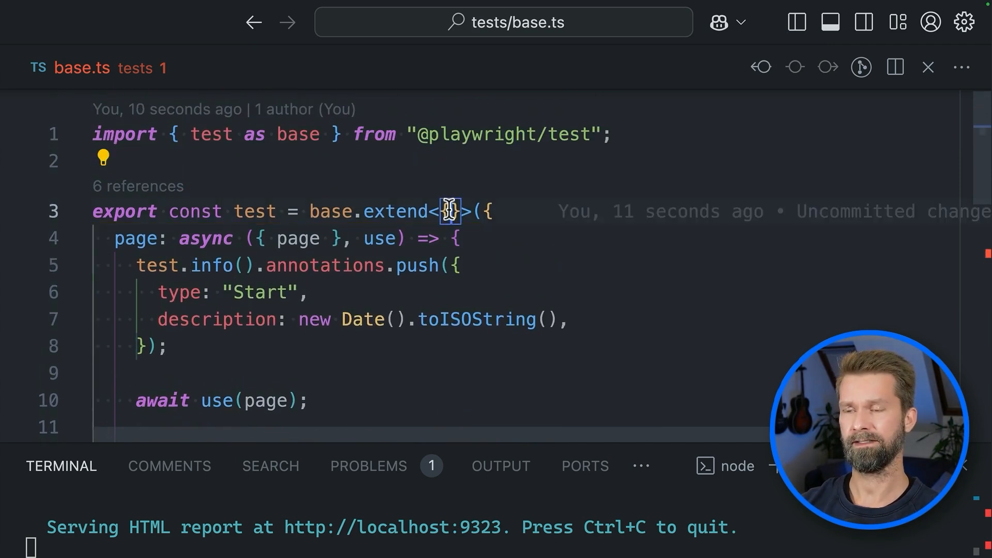
- Declare timeLogger: void in the extend type and add show-report to the terminal test command
{"action": "type", "text": "timeLogger:"}
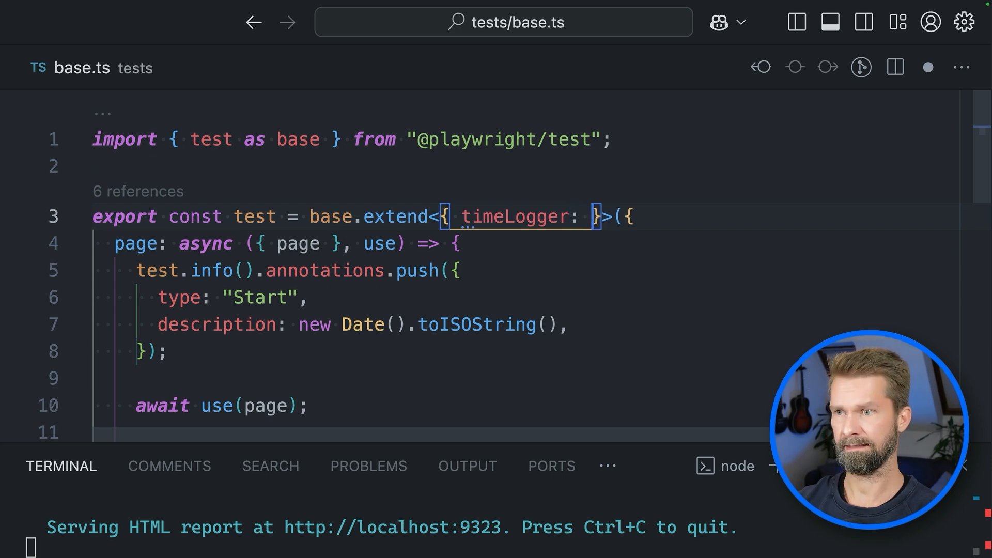
{"action": "type", "text": "void"}
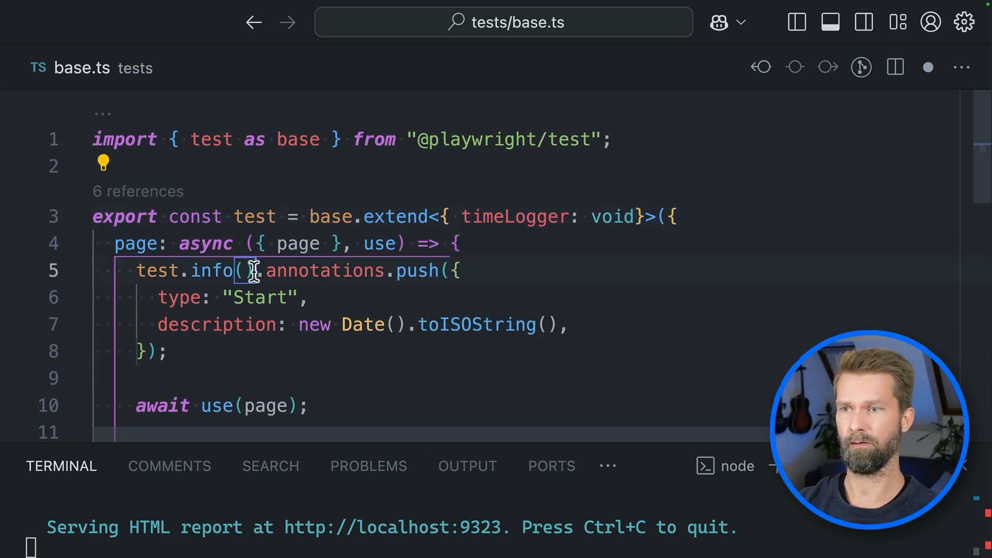
{"action": "scroll", "scroll_direction": "down", "scroll_amount": 3}
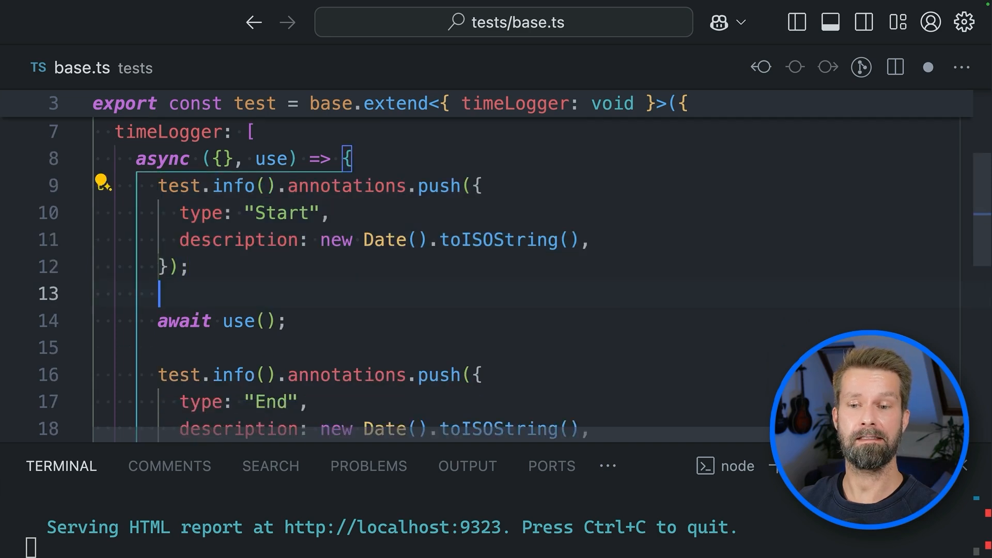
{"action": "scroll", "scroll_direction": "down", "scroll_amount": 3}
{"action": "type", "text": "npx playwright test && npx playwright"}
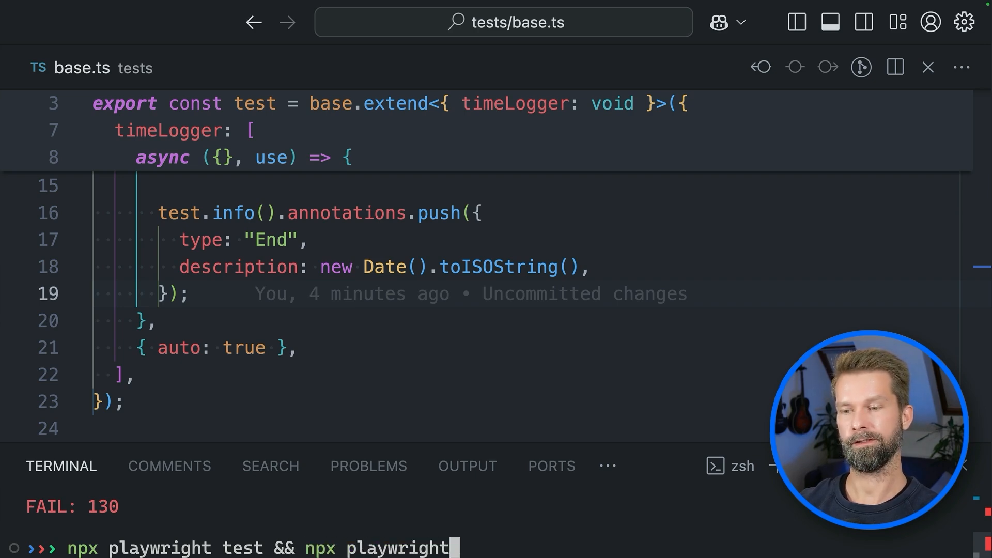
{"action": "type", "text": "show-report"}
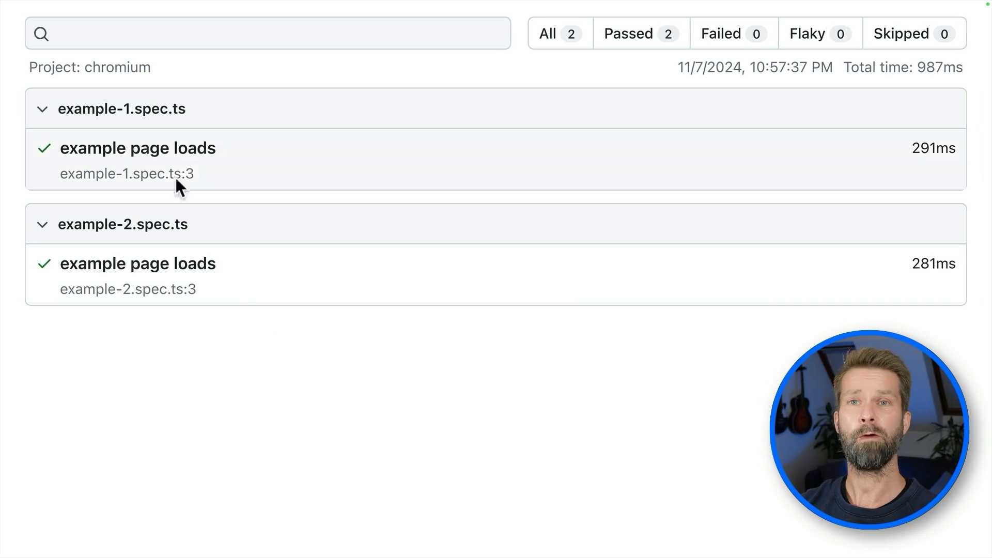
- Inspect example-1's Before Hooks showing fixture: timeLogger, then the example-2 test's annotations
{"action": "left_click", "coordinate": [137, 147]}
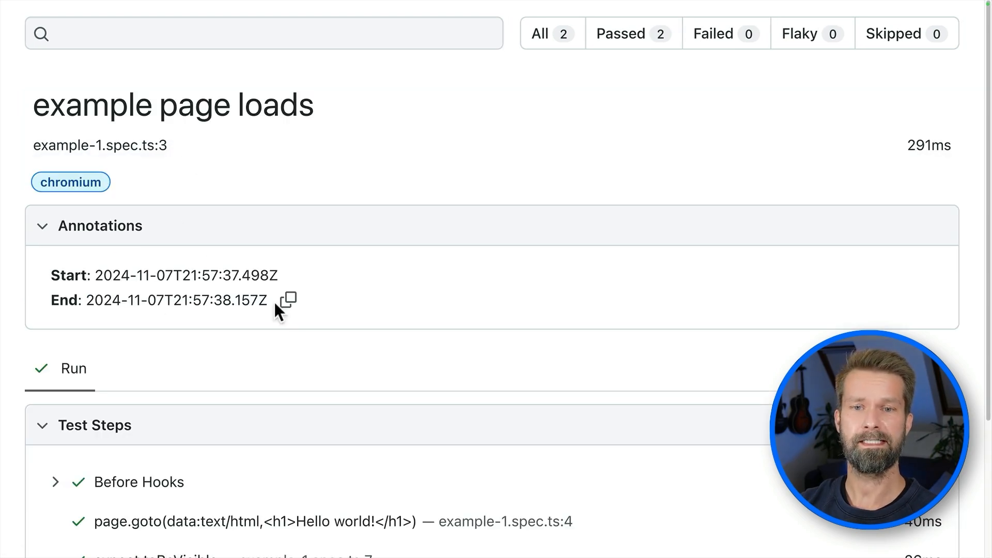
{"action": "scroll", "scroll_direction": "down", "scroll_amount": 3}
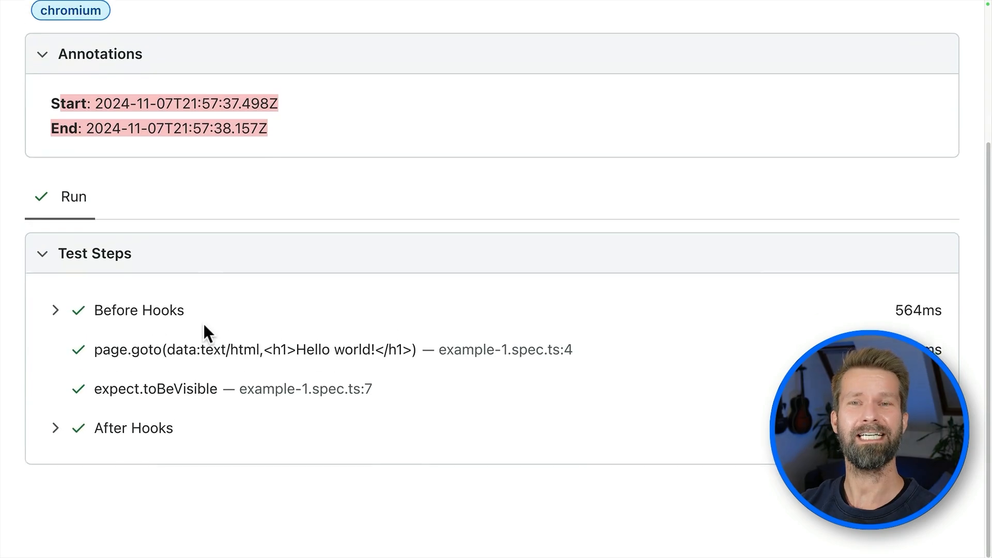
{"action": "left_click", "coordinate": [54, 309]}
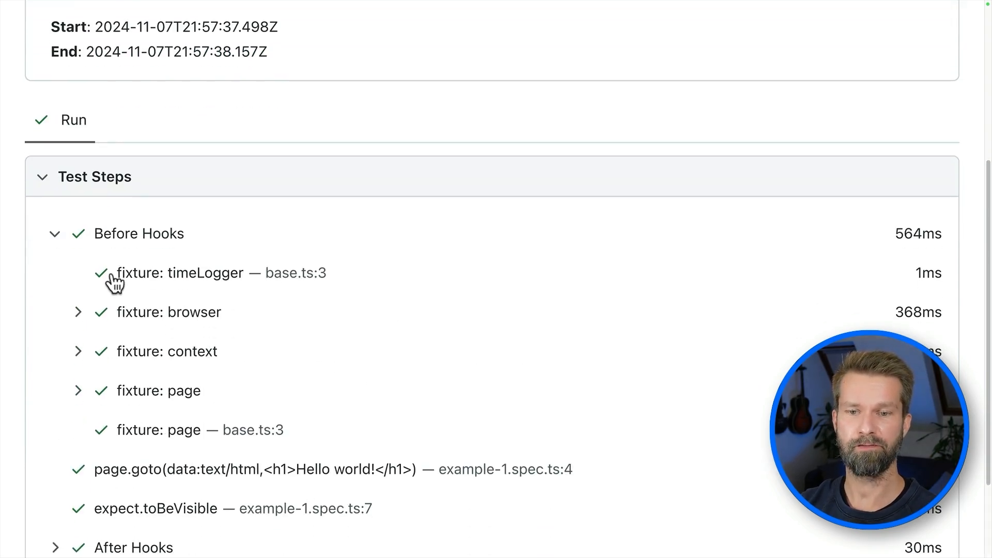
{"action": "scroll", "scroll_direction": "down", "scroll_amount": 3}
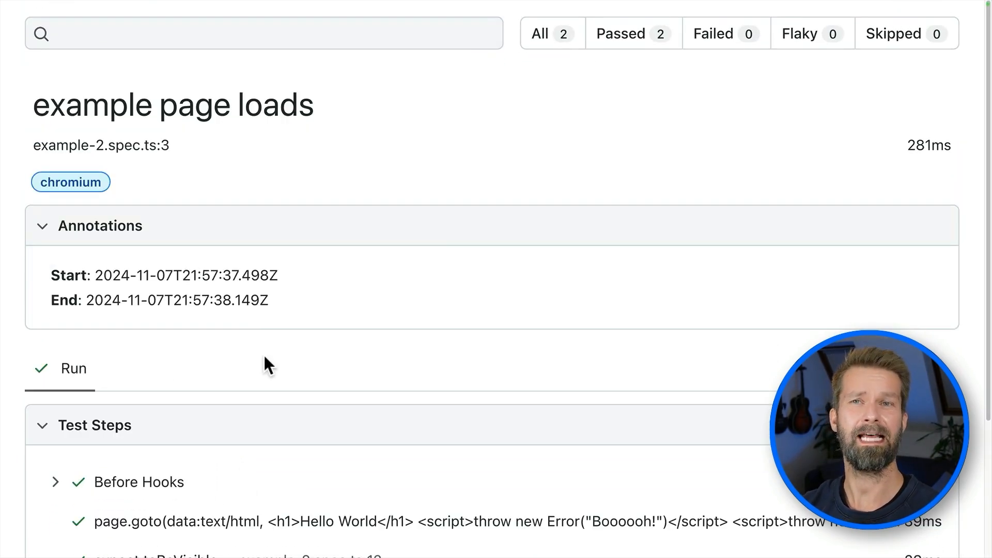
{"action": "scroll", "scroll_direction": "down", "scroll_amount": 3}
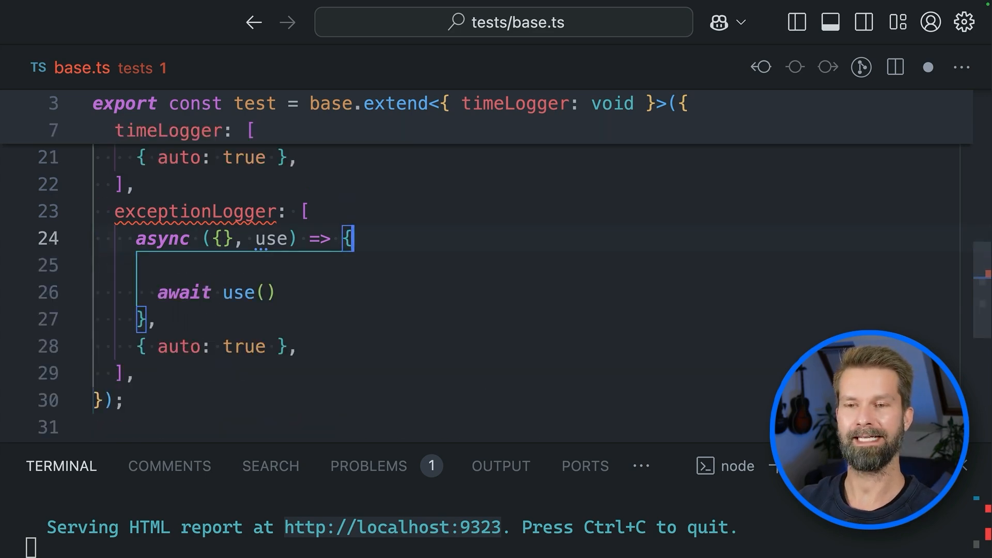
- Give the exceptionLogger fixture the page argument and declare exceptionLogger: void in the extend type
{"action": "type", "text": "page);"}
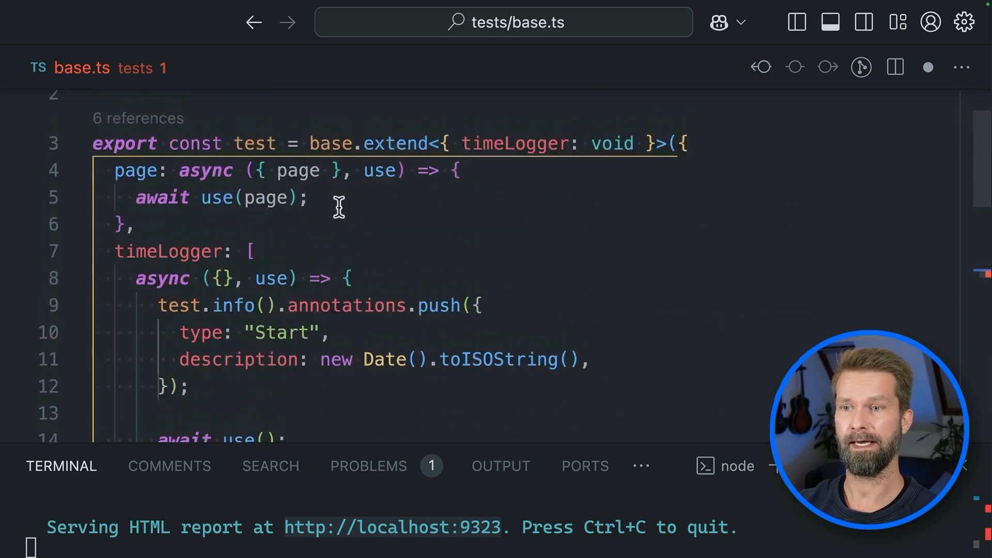
{"action": "type", "text": "exception"}
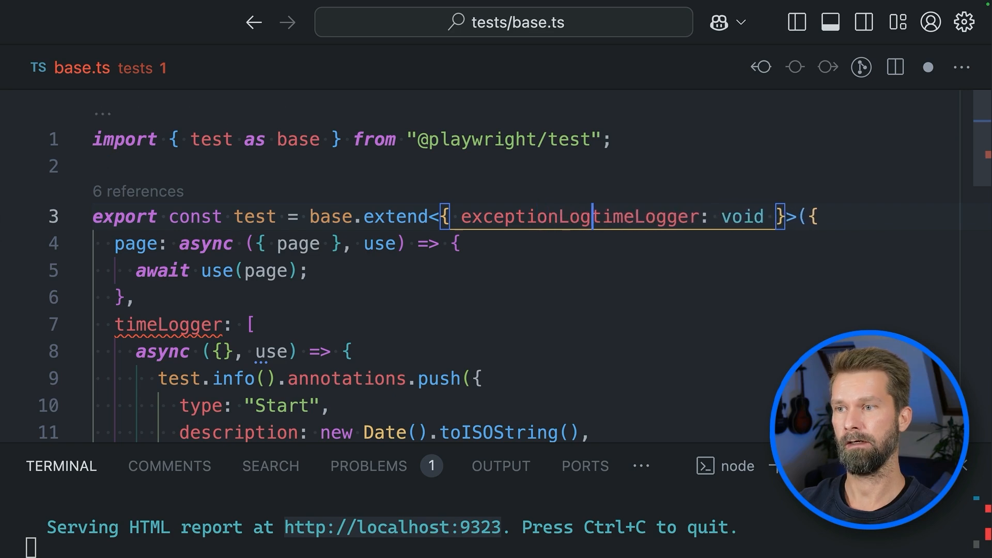
{"action": "type", "text": "Logger: vio"}
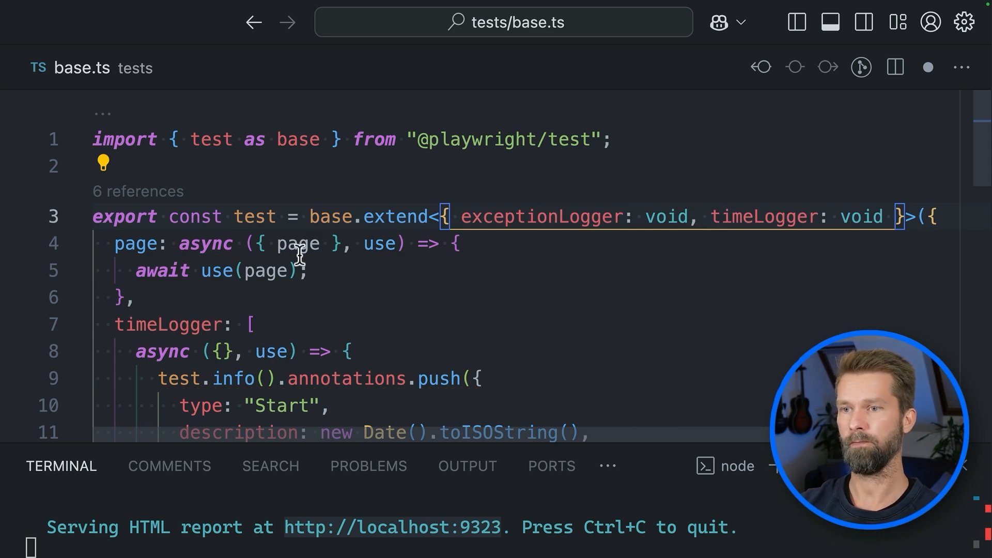
{"action": "scroll", "scroll_direction": "down", "scroll_amount": 3}
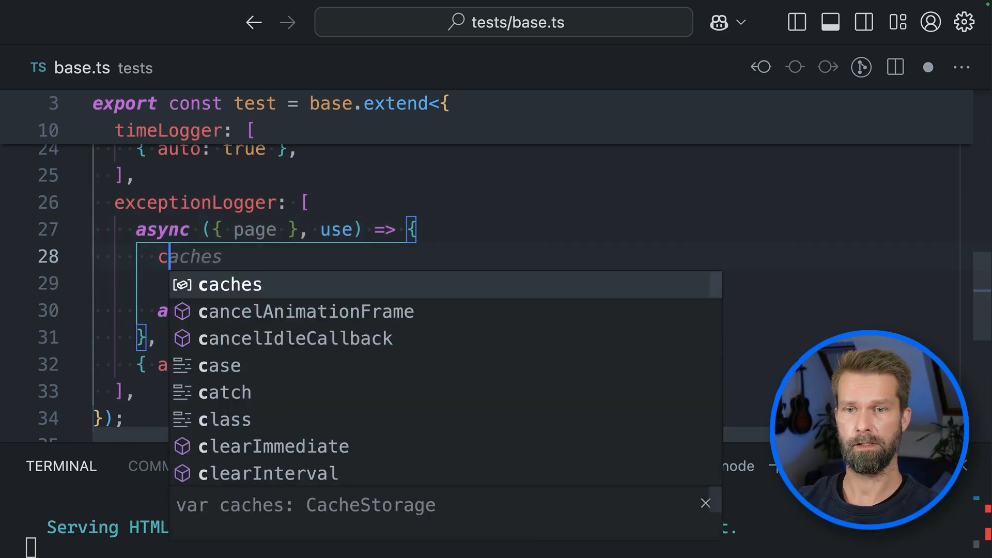
- Collect page errors in an Error[] array, throw 'Something went wrong in JS land' and attach errors as frontend-exceptions
{"action": "type", "text": "const example"}
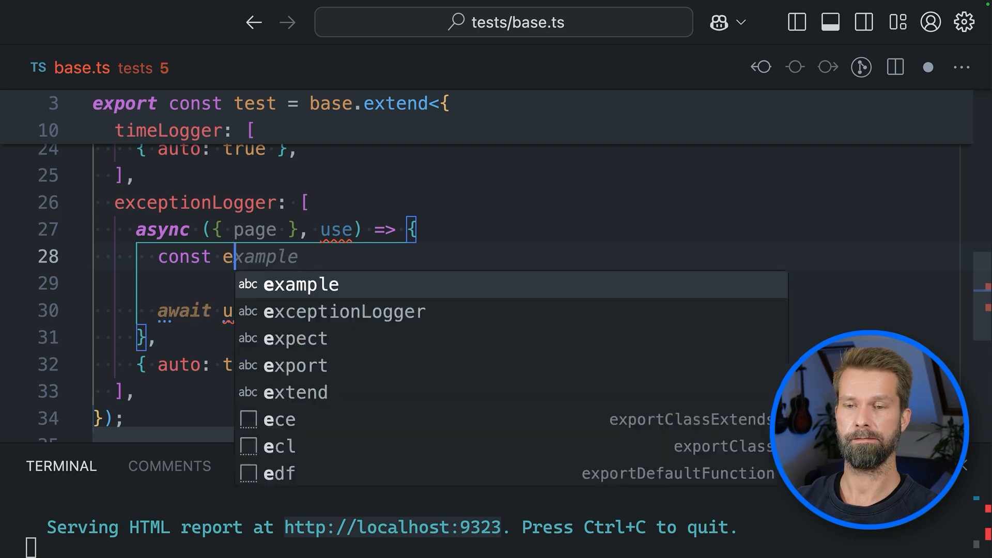
{"action": "type", "text": "errors: Error[] = [];"}
{"action": "type", "text": "throw new Error('Something went wrong "}
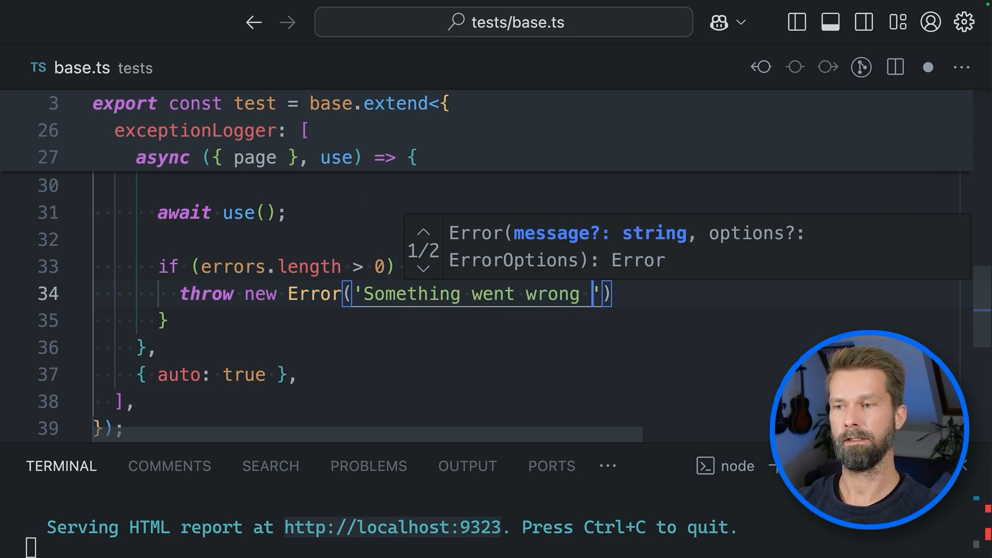
{"action": "type", "text": "in JS land\""}
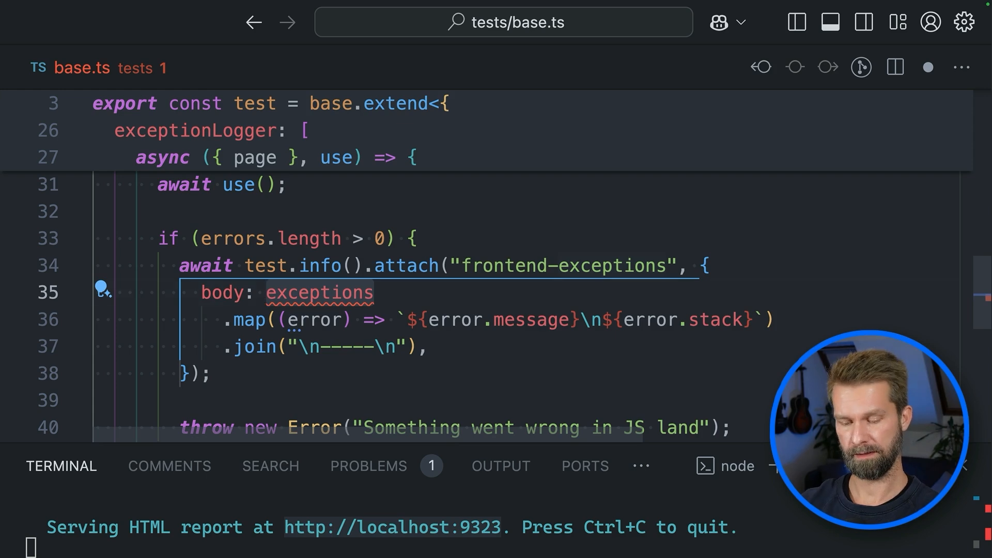
{"action": "type", "text": "errors"}
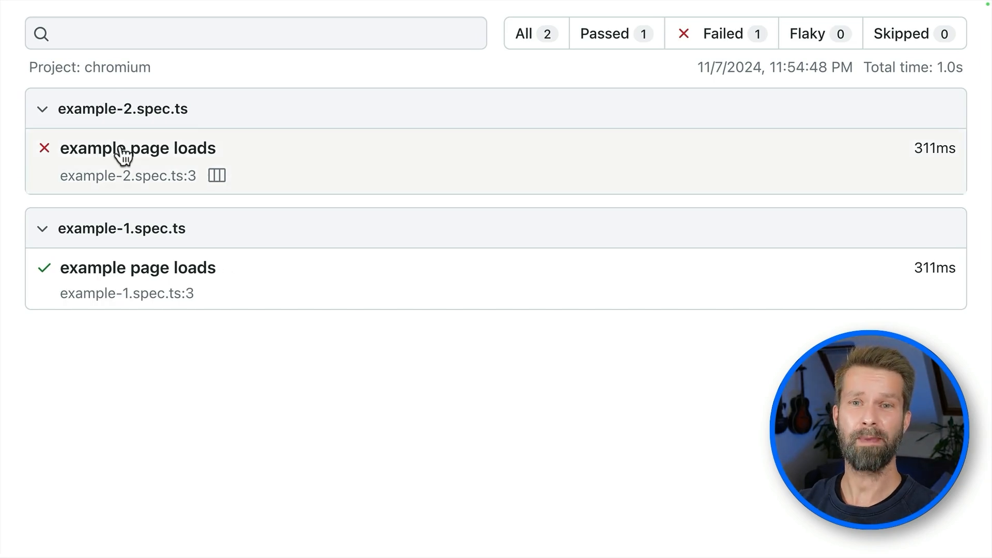
- Inspect the failed 'example page loads' test: timestamps, the JS land error and the frontend-exceptions attachment
{"action": "left_click", "coordinate": [138, 148]}
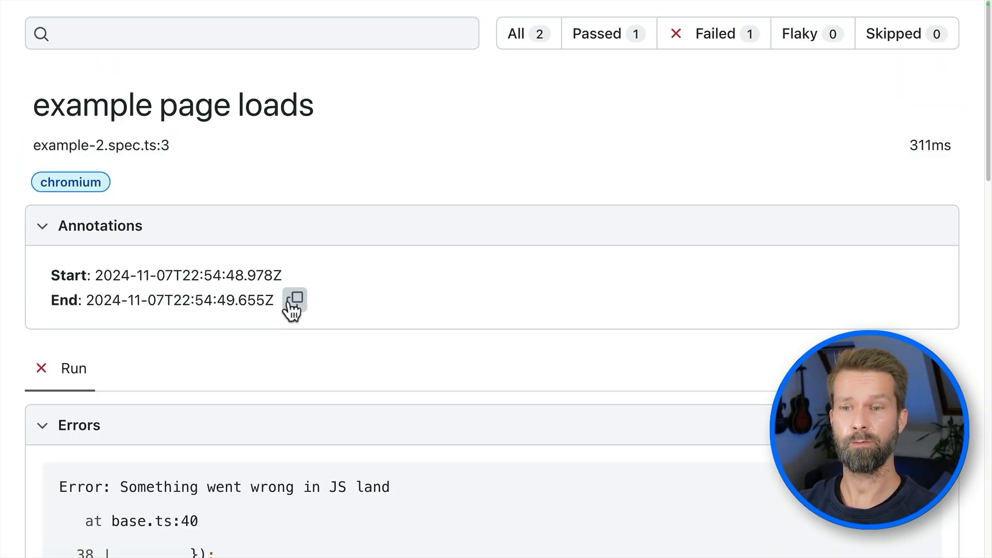
{"action": "scroll", "scroll_direction": "down", "scroll_amount": 3}
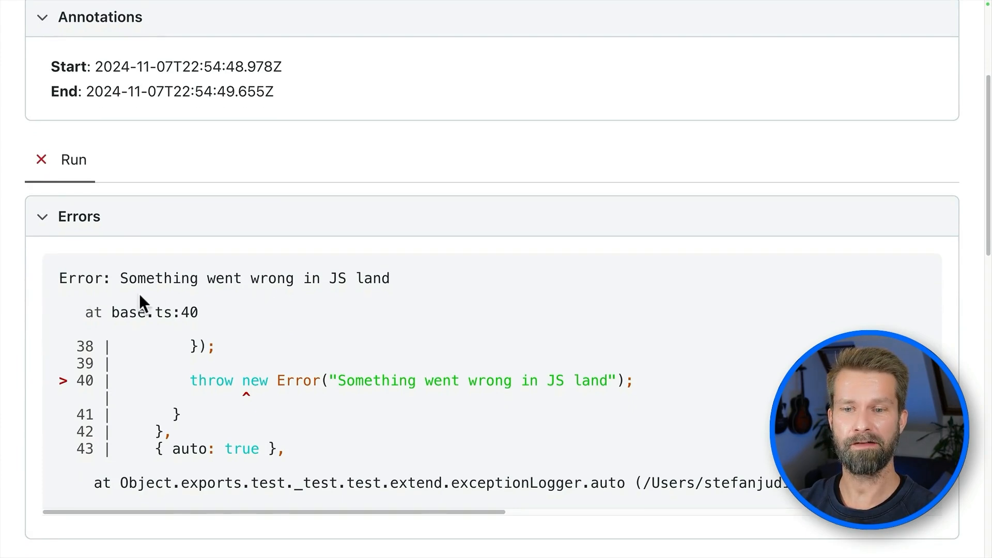
{"action": "left_click_drag", "start_coordinate": [190, 380], "coordinate": [347, 381]}
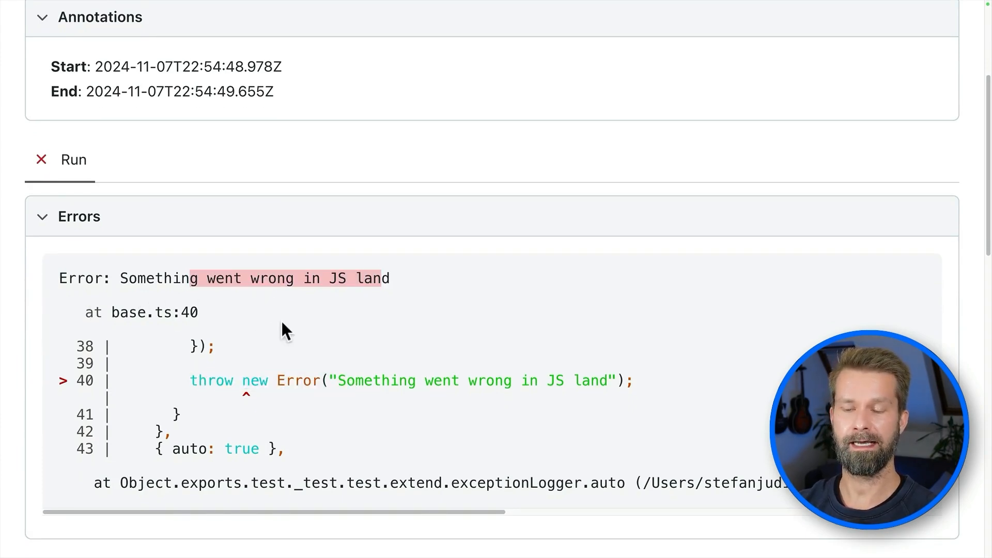
{"action": "scroll", "scroll_direction": "down", "scroll_amount": 3}
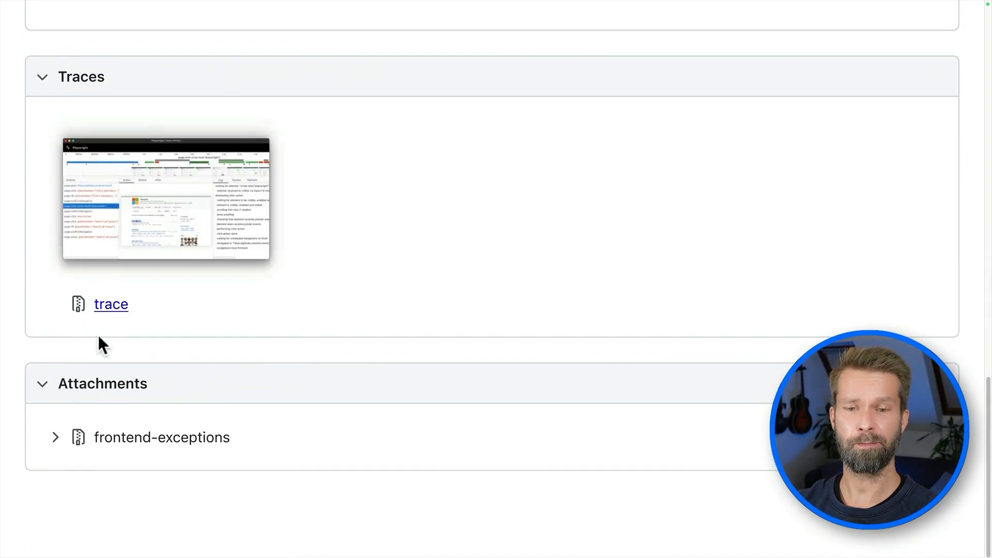
{"action": "left_click", "coordinate": [55, 437]}
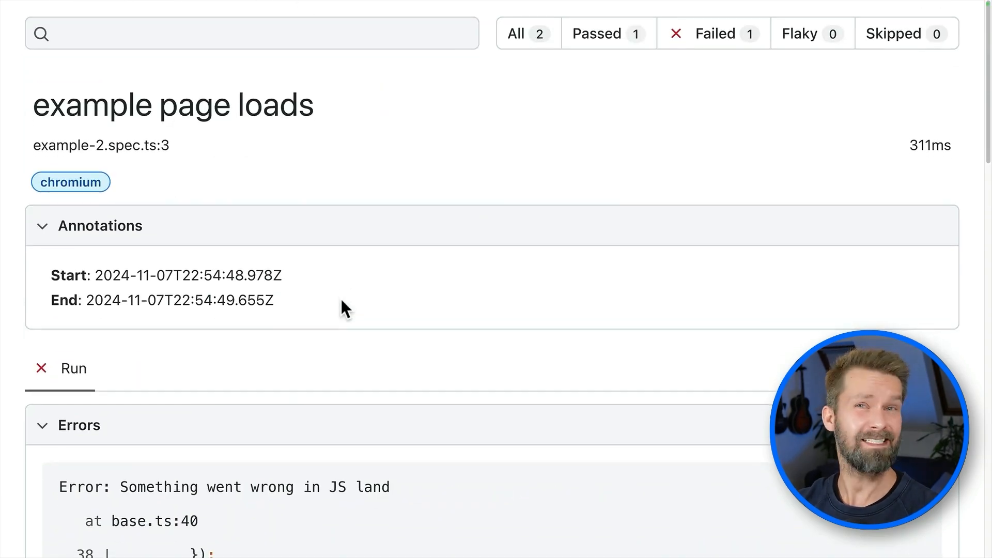
{"action": "scroll", "scroll_direction": "down", "scroll_amount": 3}
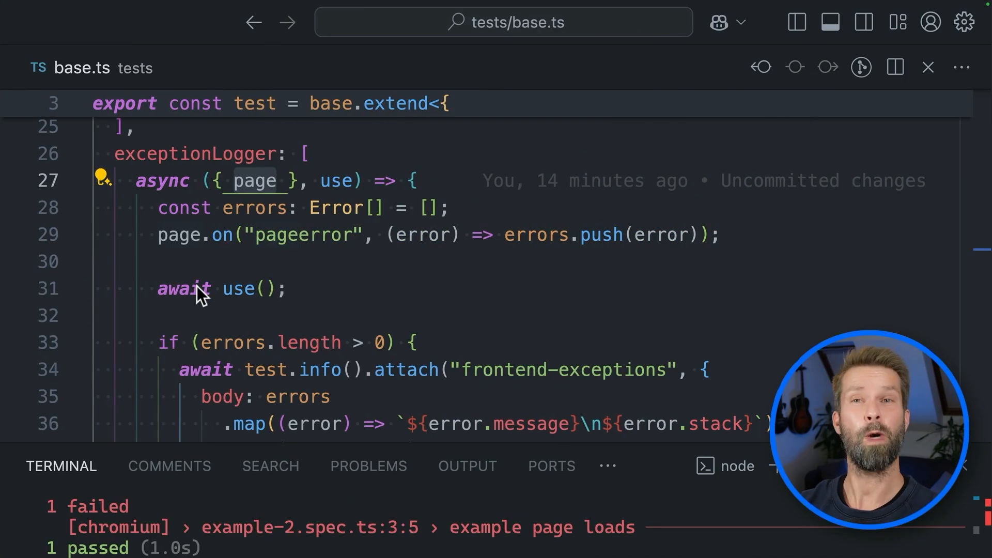
- Add // placeholder comments around await use(page) in the page fixture of base.ts
{"action": "scroll", "scroll_direction": "down", "scroll_amount": 3}
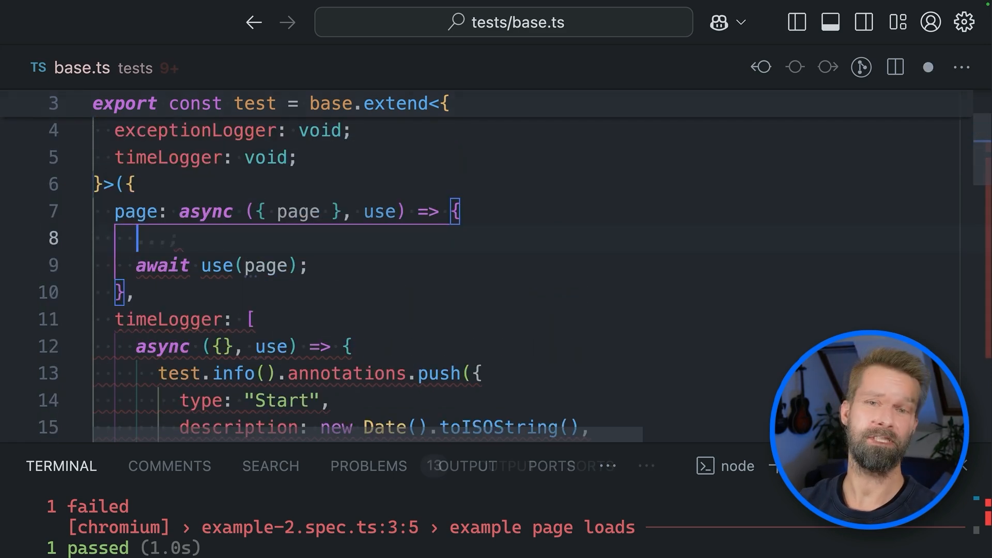
{"action": "type", "text": "//"}
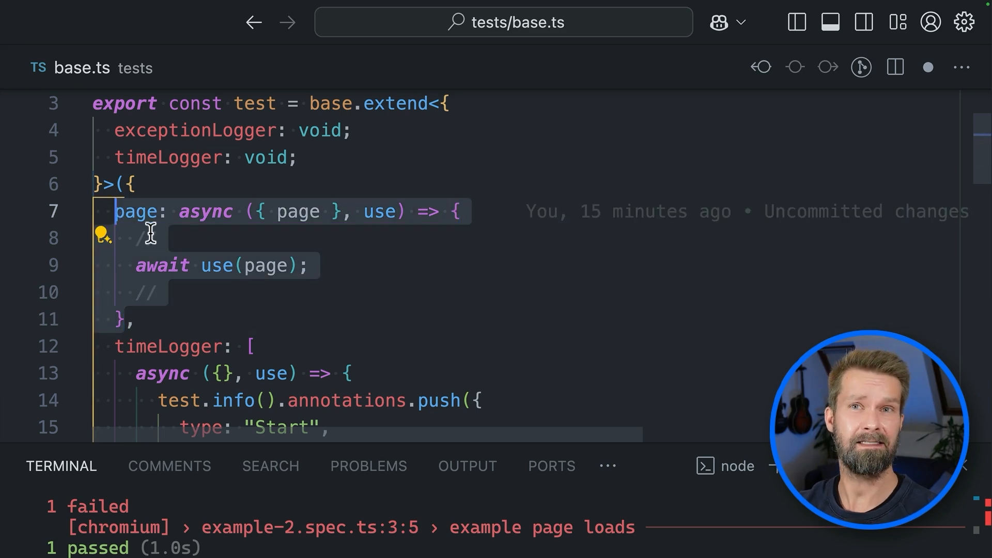
{"action": "mouse_move", "coordinate": [148, 292]}
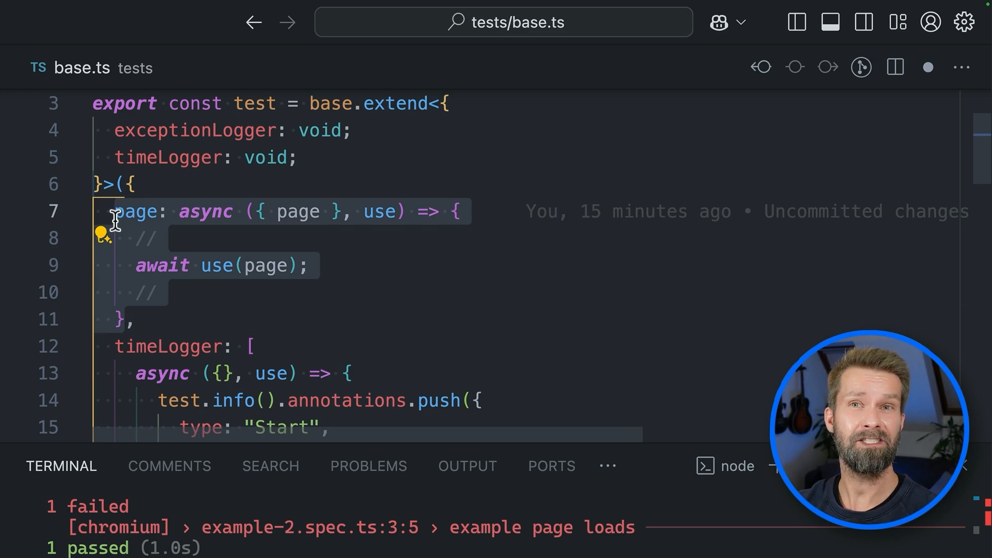
{"action": "mouse_move", "coordinate": [199, 281]}
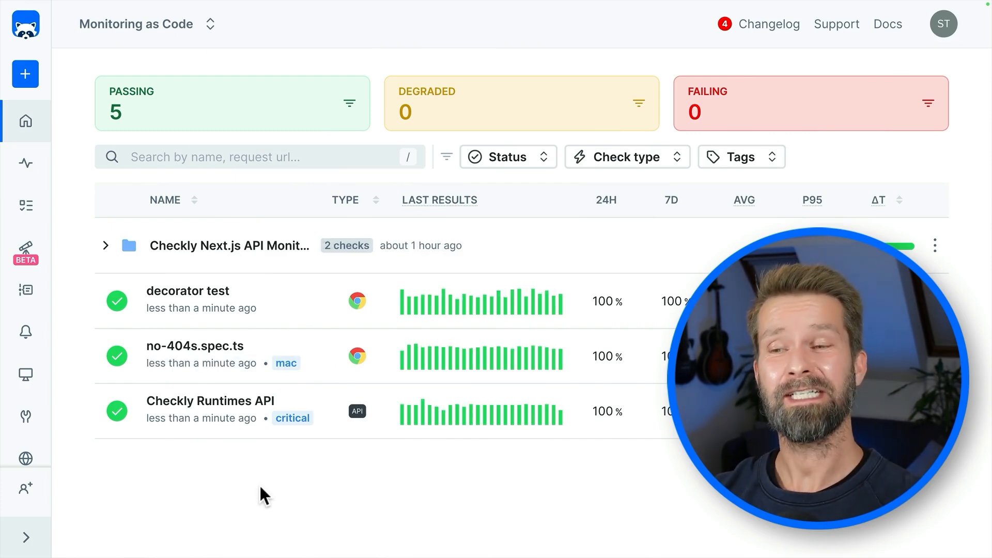
{"action": "mouse_move", "coordinate": [399, 468]}
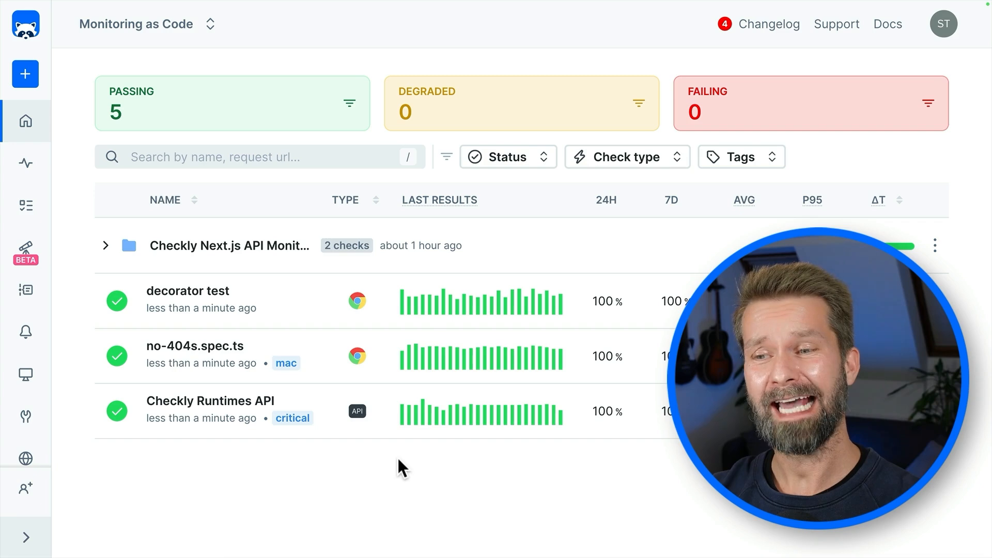
{"action": "mouse_move", "coordinate": [447, 307]}
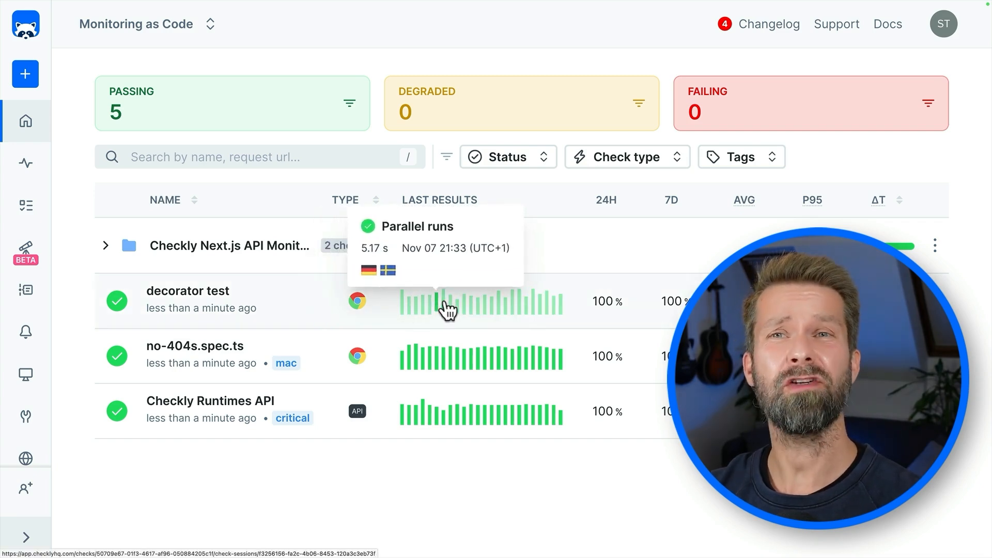
{"action": "mouse_move", "coordinate": [547, 364]}
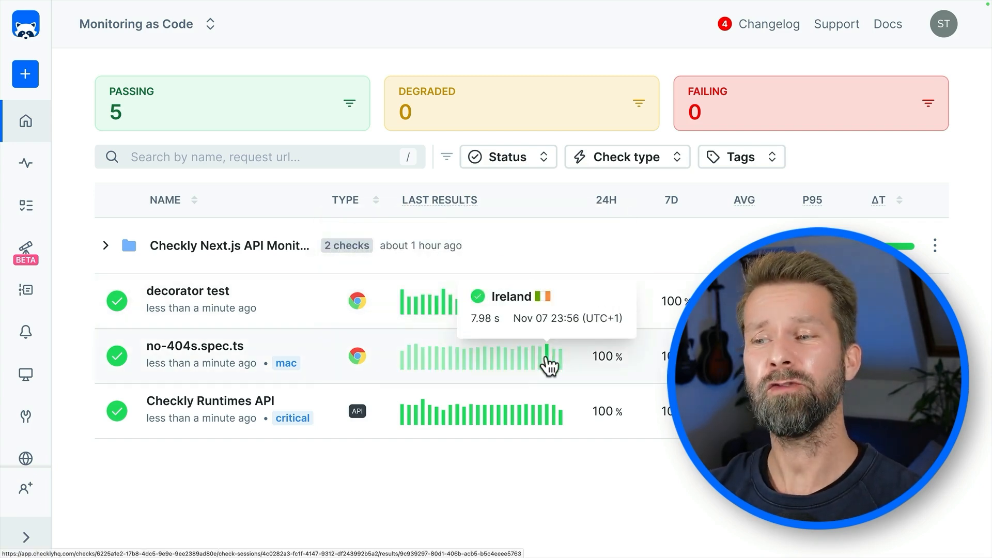
{"action": "mouse_move", "coordinate": [502, 365]}
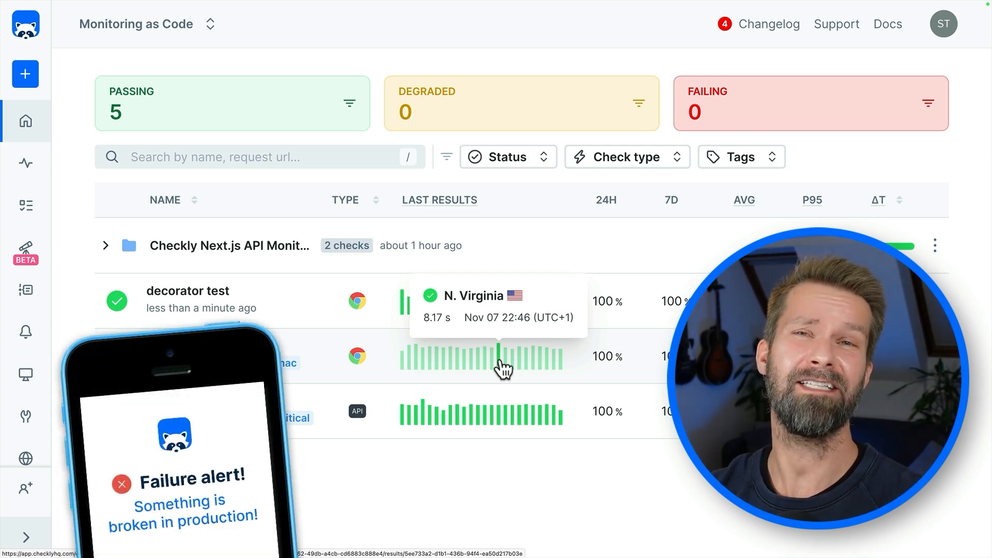
{"action": "mouse_move", "coordinate": [456, 367]}
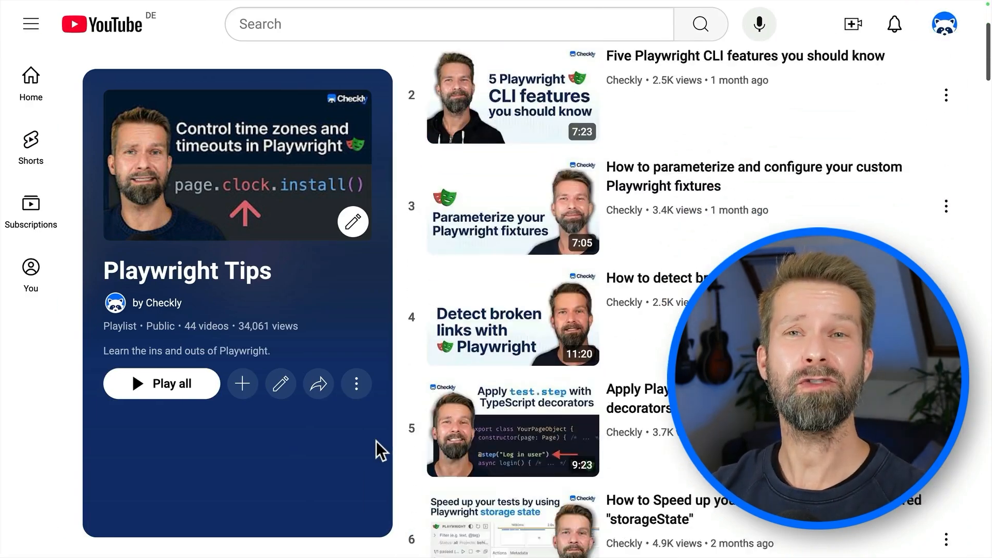
{"action": "scroll", "scroll_direction": "down", "scroll_amount": 3}
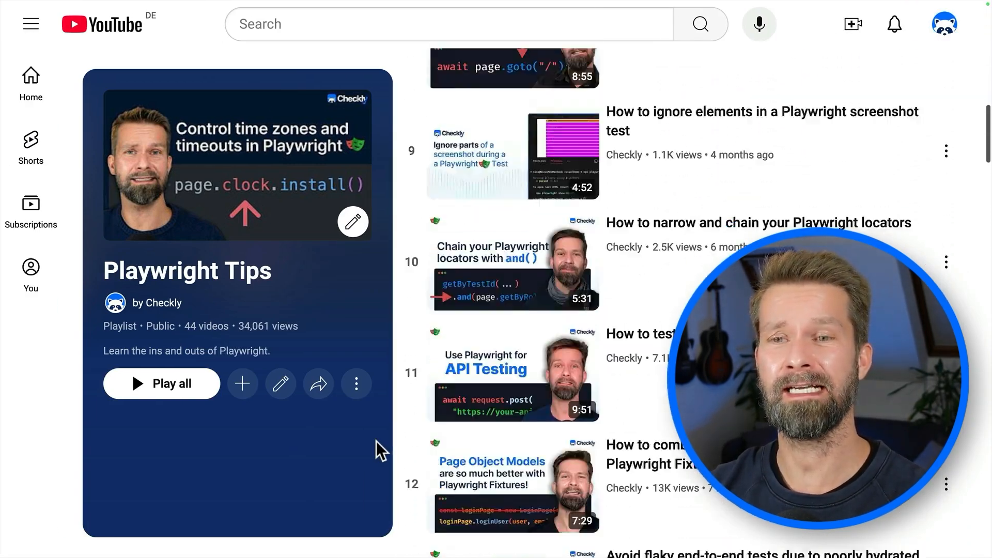